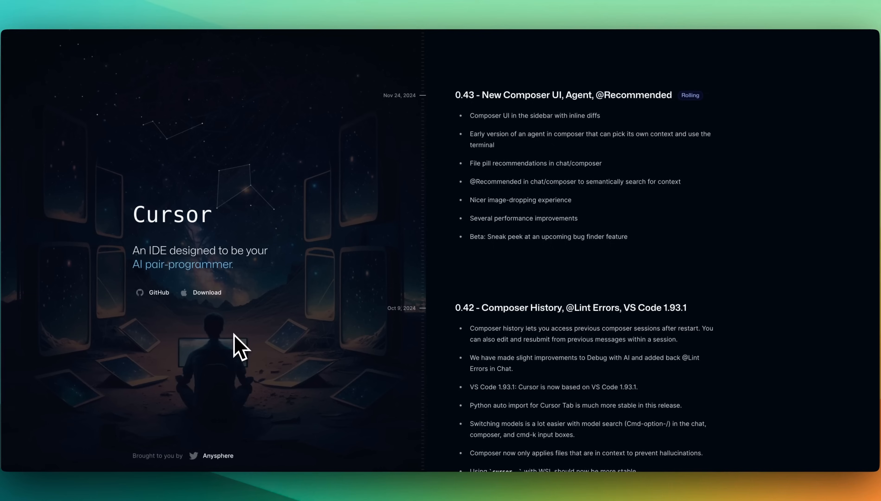
pyautogui.moveTo(458, 317)
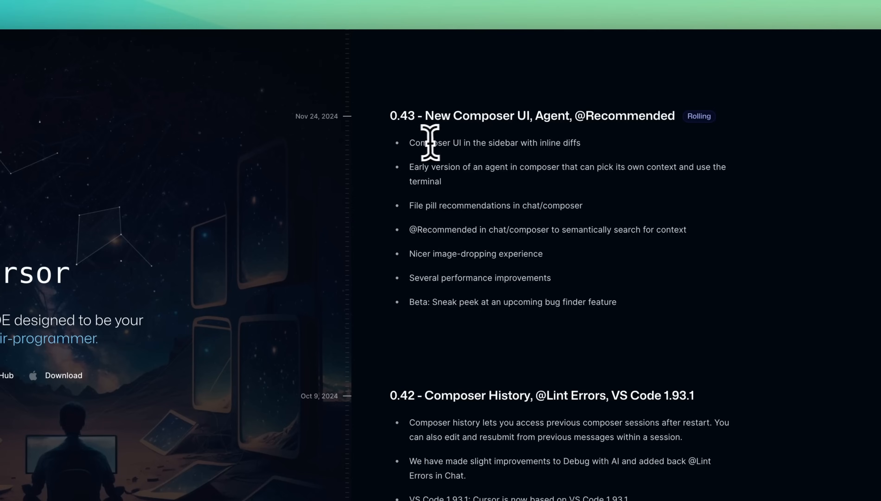
pyautogui.moveTo(556, 142)
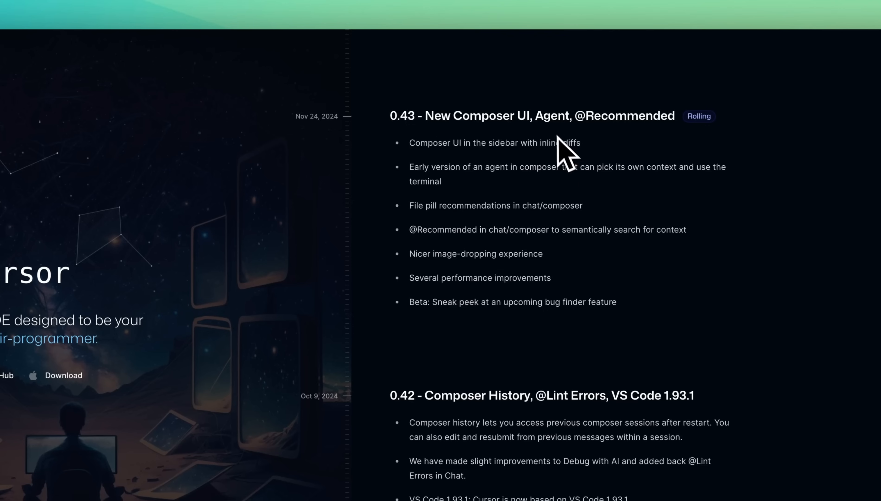
# Look over the empty cursor-agent workspace before starting.
pyautogui.doubleClick(429, 143)
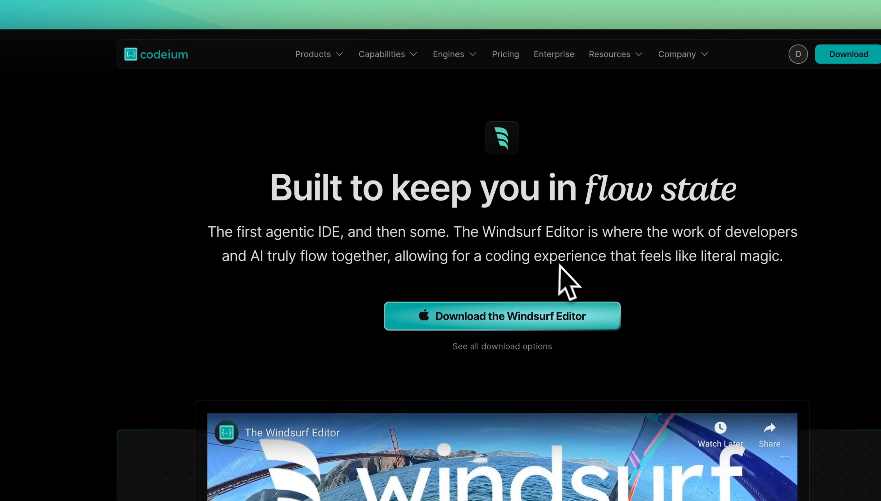
pyautogui.moveTo(571, 283)
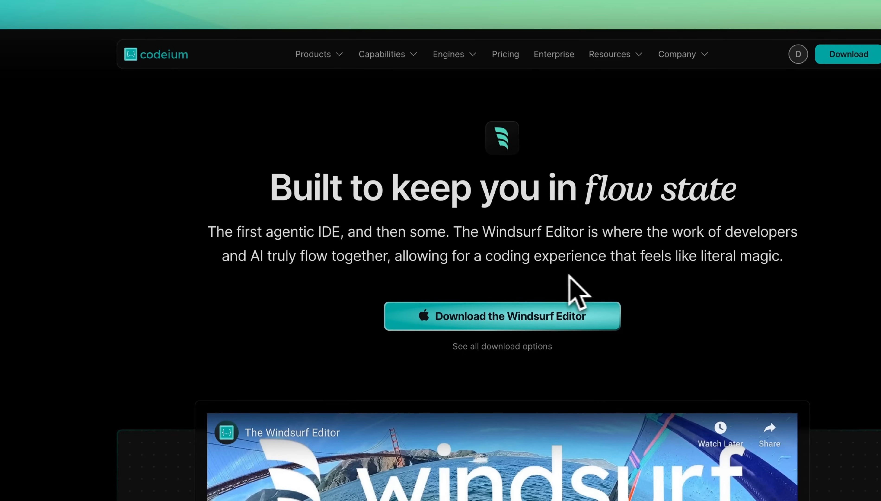
pyautogui.moveTo(208, 232); pyautogui.dragTo(340, 232)
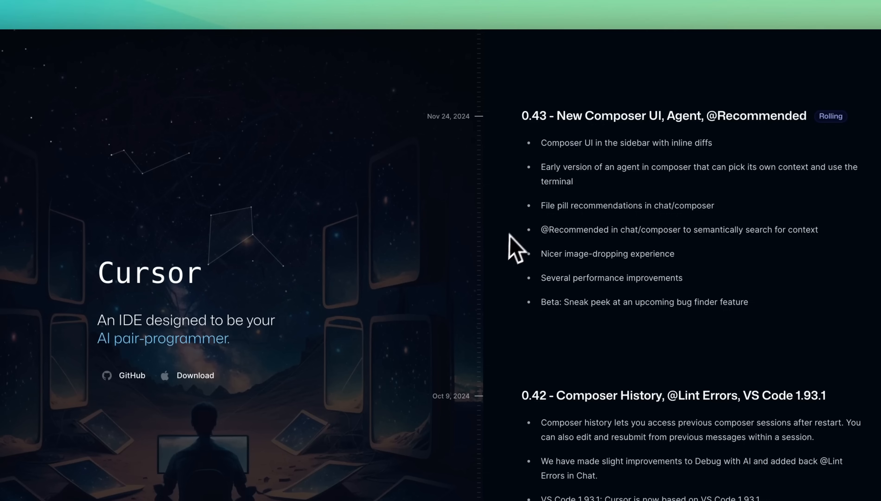
pyautogui.moveTo(495, 256)
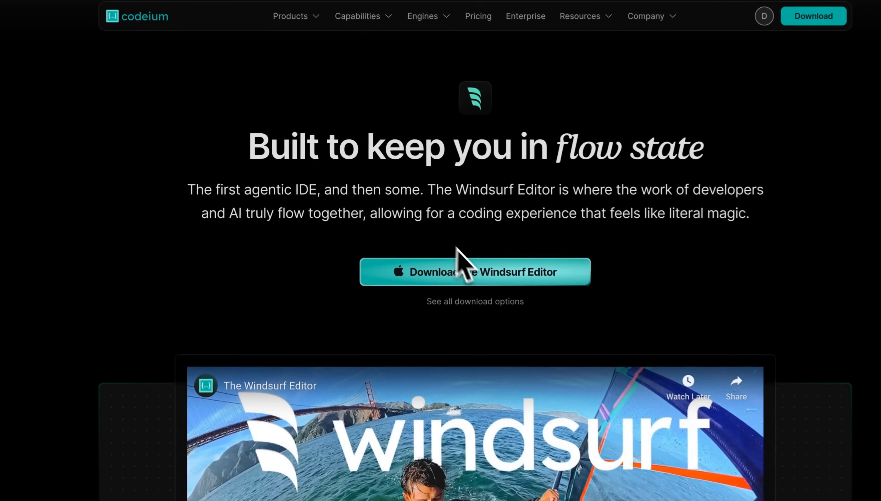
pyautogui.scroll(-3)
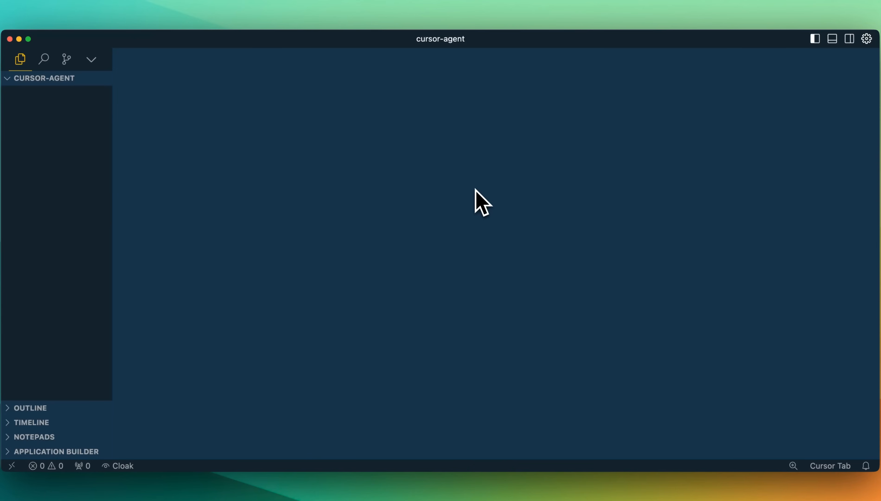
# Bring up the AI Composer pane, glancing at the Chat conversation and returning to Composer.
pyautogui.click(847, 39)
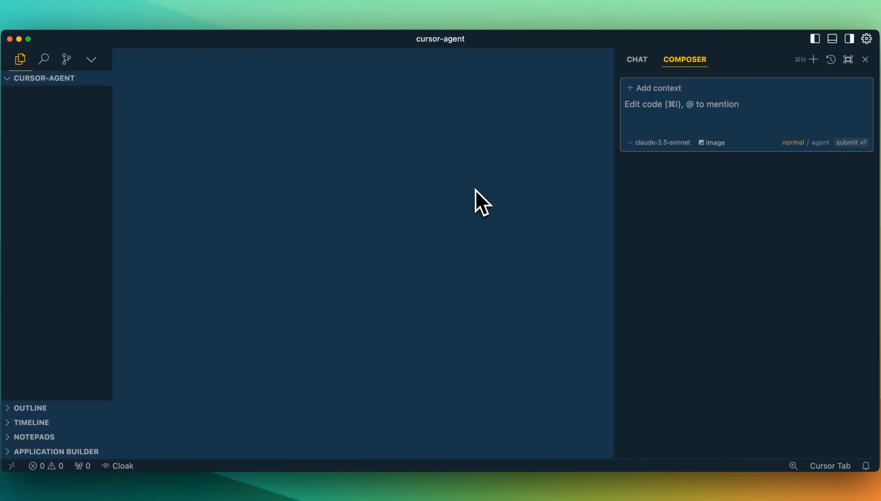
pyautogui.click(637, 59)
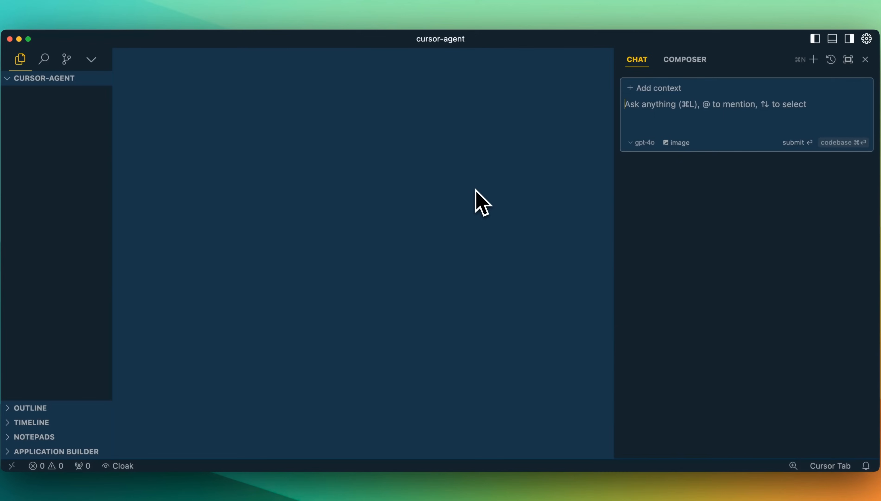
pyautogui.click(684, 60)
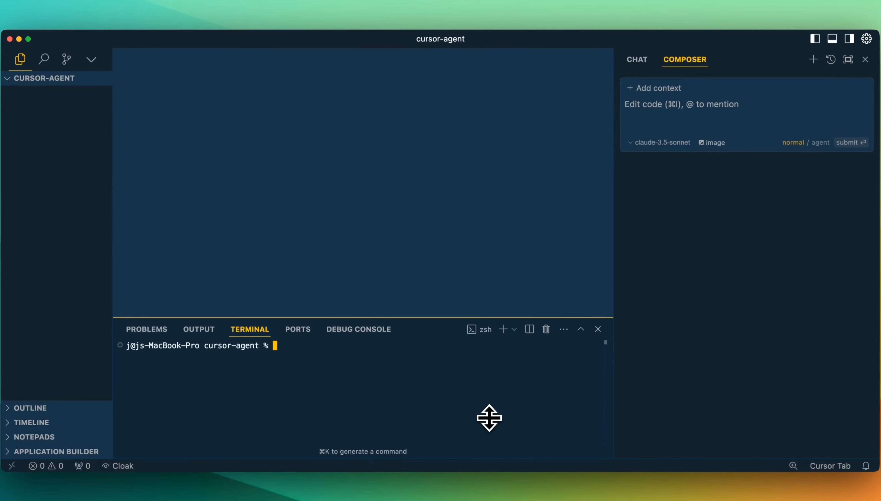
pyautogui.moveTo(664, 170)
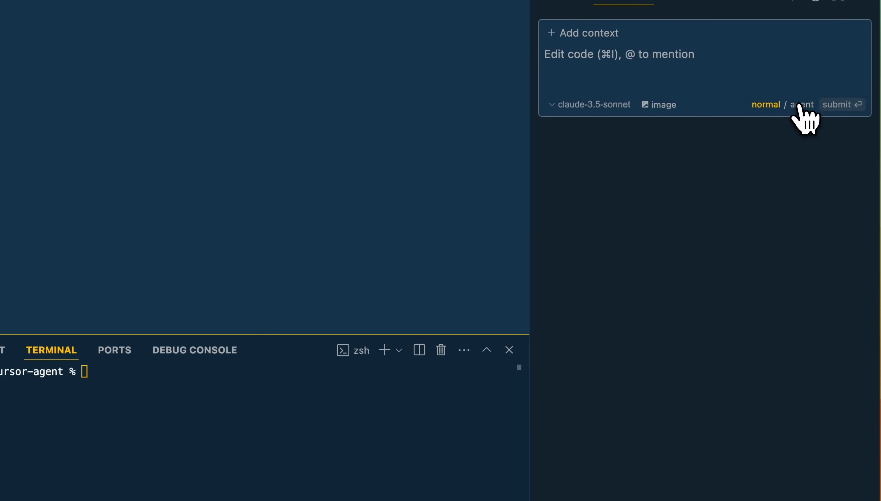
# With Composer in agent mode, draft a request for a new Next.js blogging platform project.
pyautogui.click(801, 104)
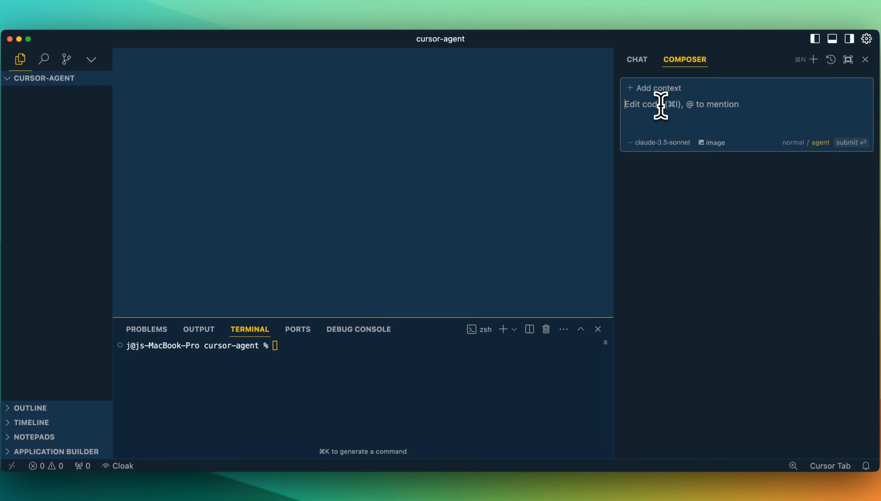
pyautogui.write('I want a')
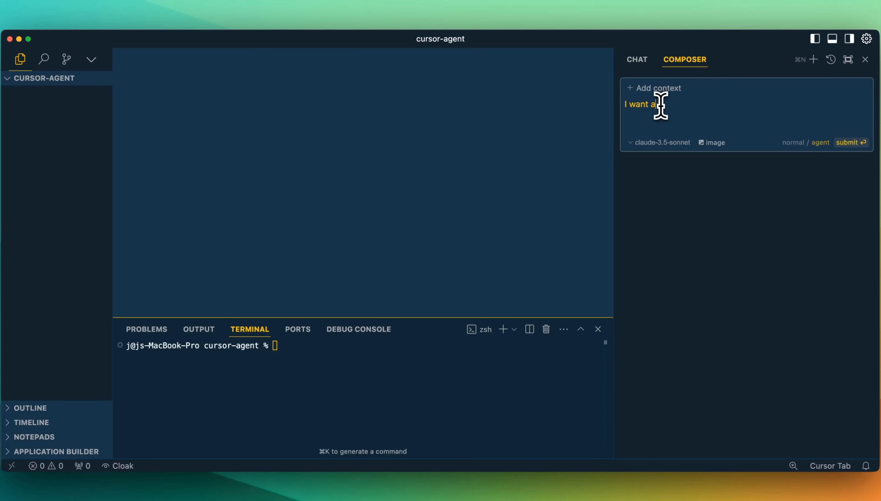
pyautogui.write('and new next')
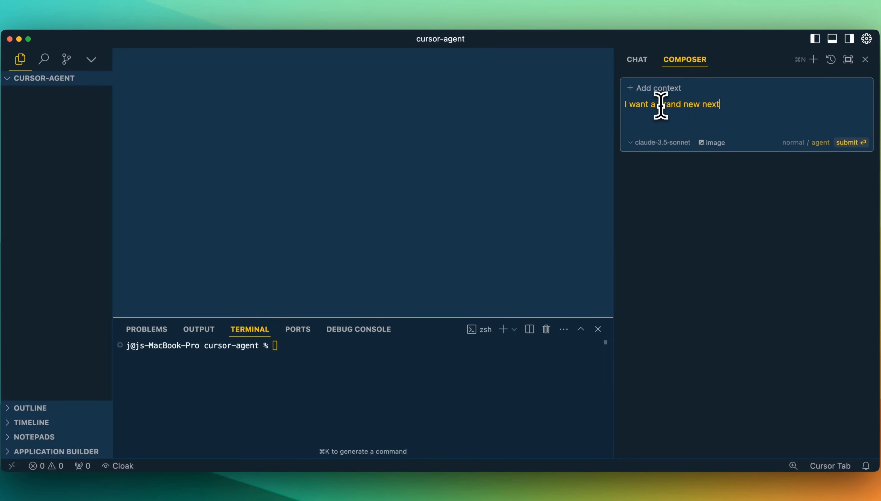
pyautogui.write('js project that will be for a bl')
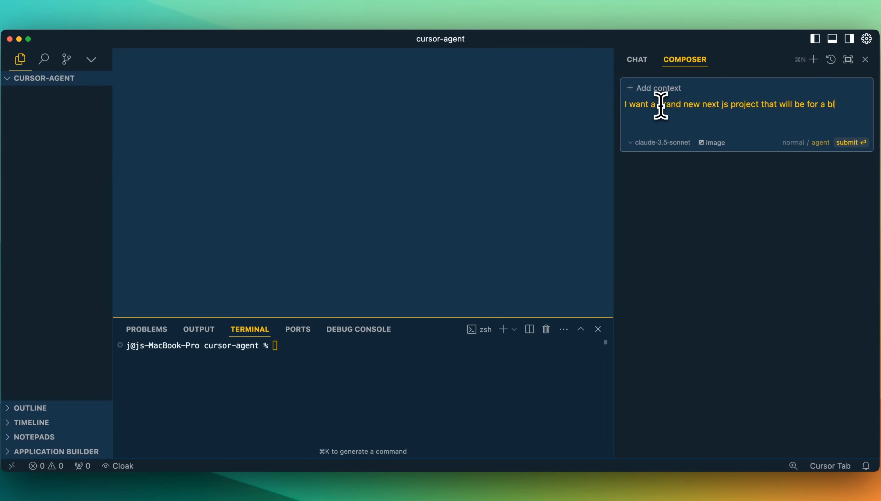
pyautogui.write("ogging platform for my brand 'develo")
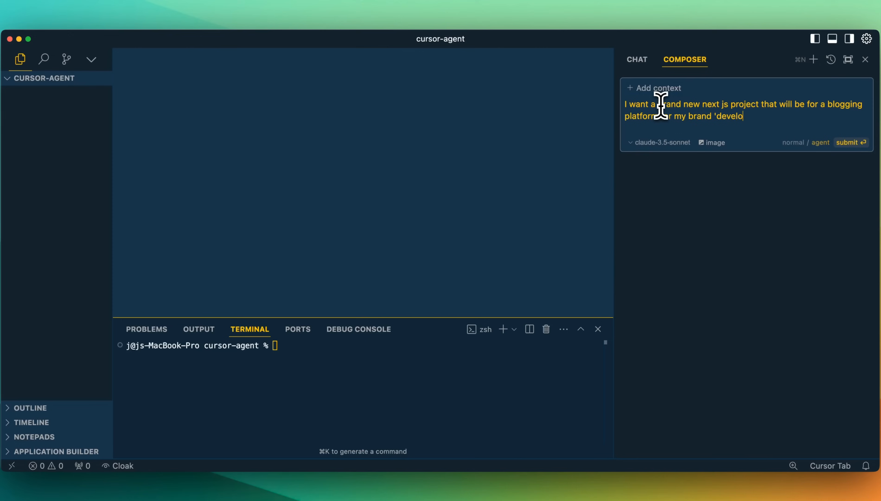
pyautogui.click(850, 143)
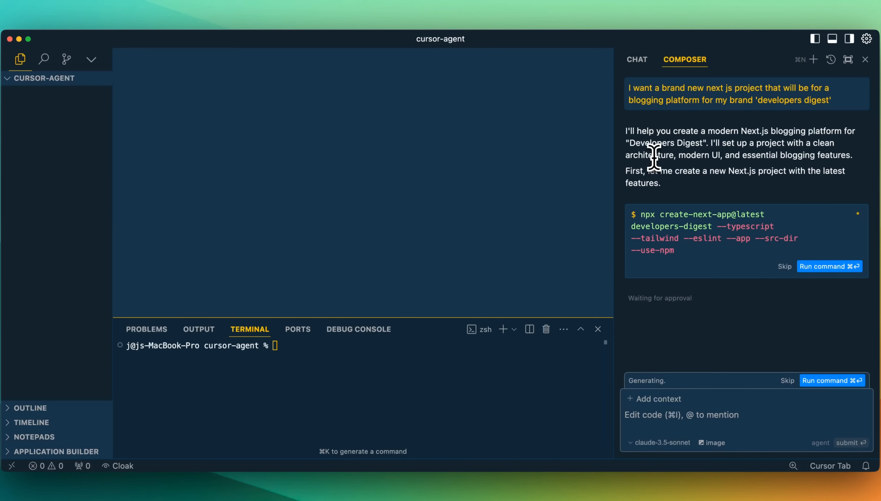
pyautogui.moveTo(720, 230)
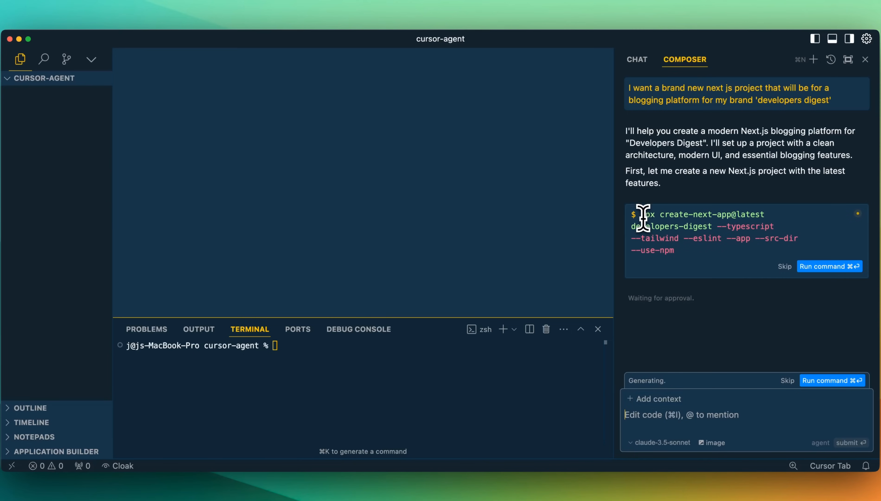
pyautogui.moveTo(707, 243)
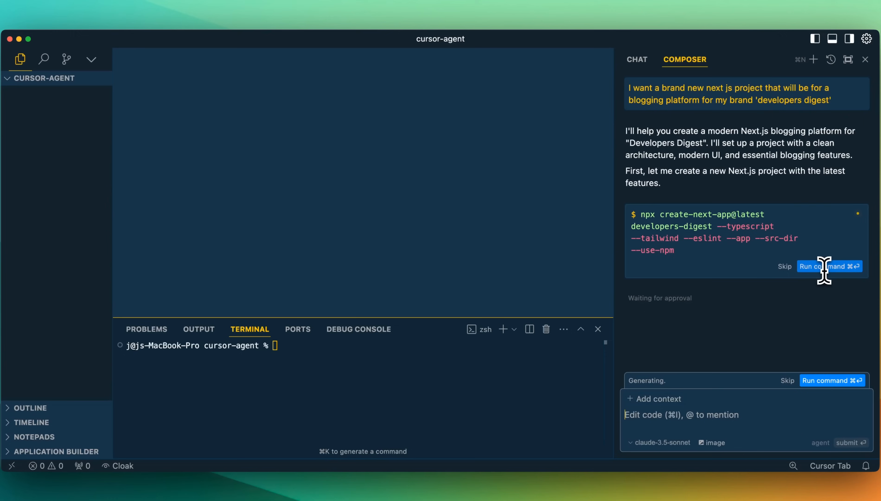
# Approve the agent's proposed npx create-next-app setup command so installation begins.
pyautogui.click(829, 266)
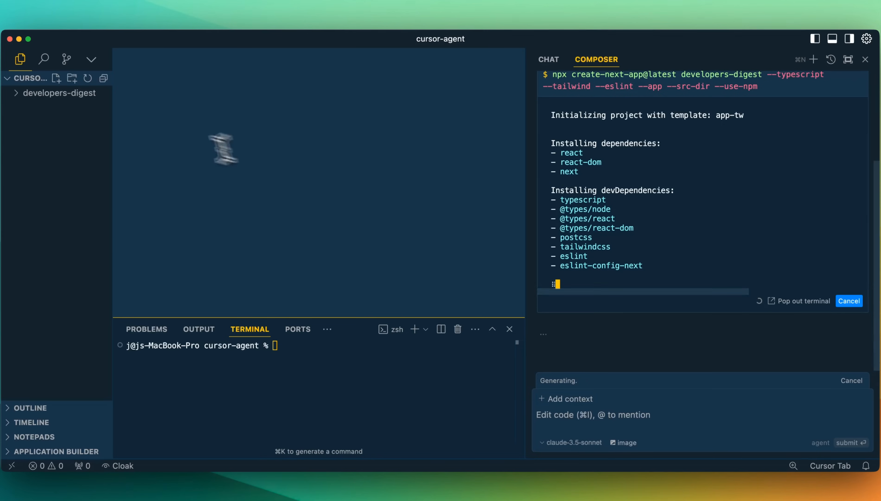
# Watch the setup output in the terminal and review the agent's layout.tsx diff as it generates.
pyautogui.click(59, 93)
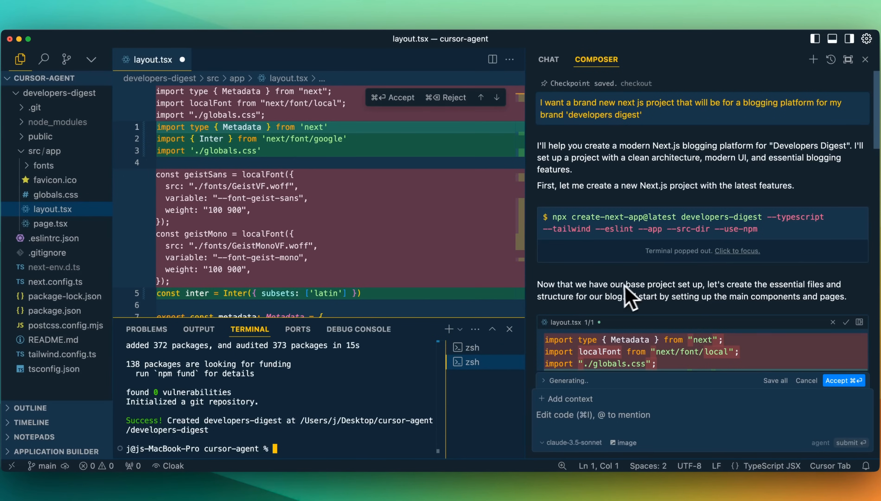
pyautogui.moveTo(577, 303)
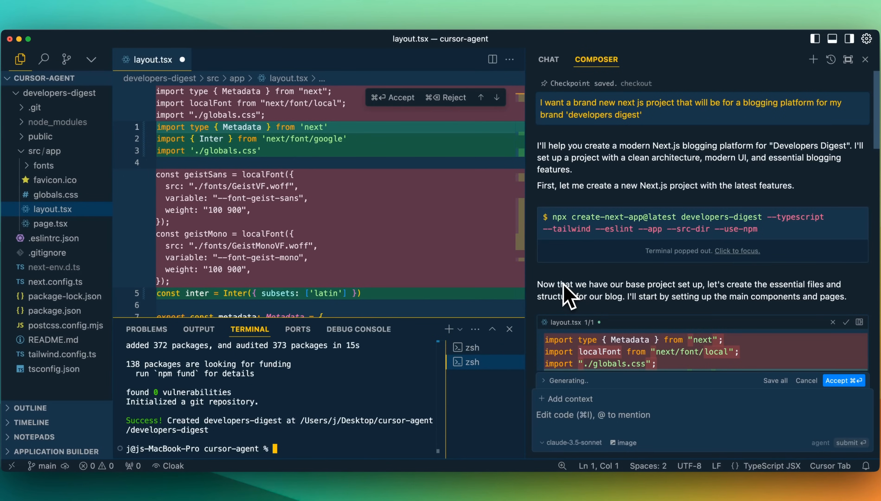
pyautogui.moveTo(606, 323)
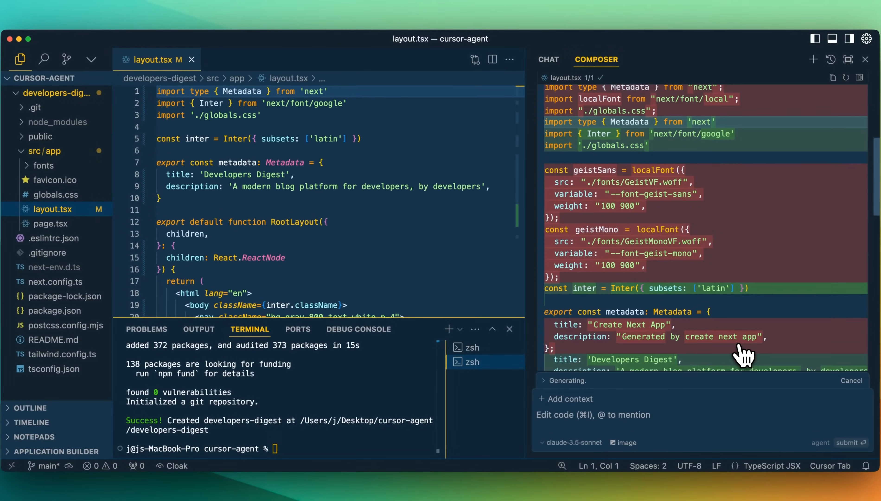
pyautogui.scroll(-3)
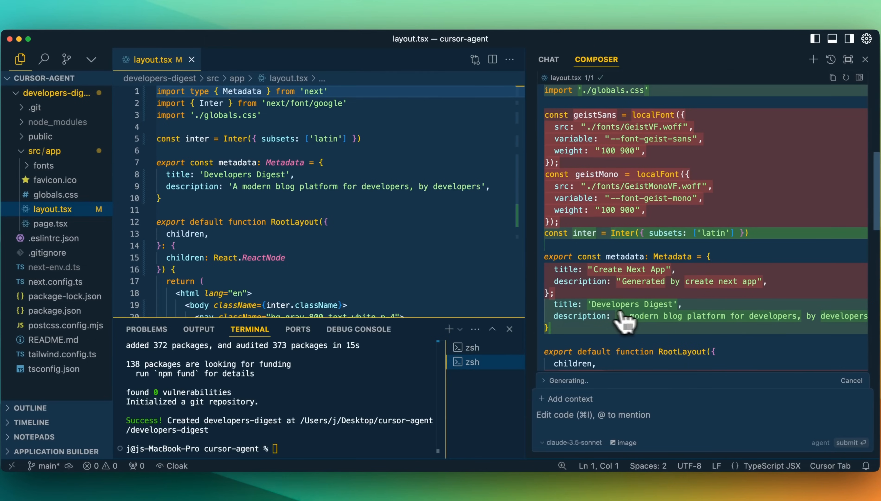
pyautogui.scroll(-3)
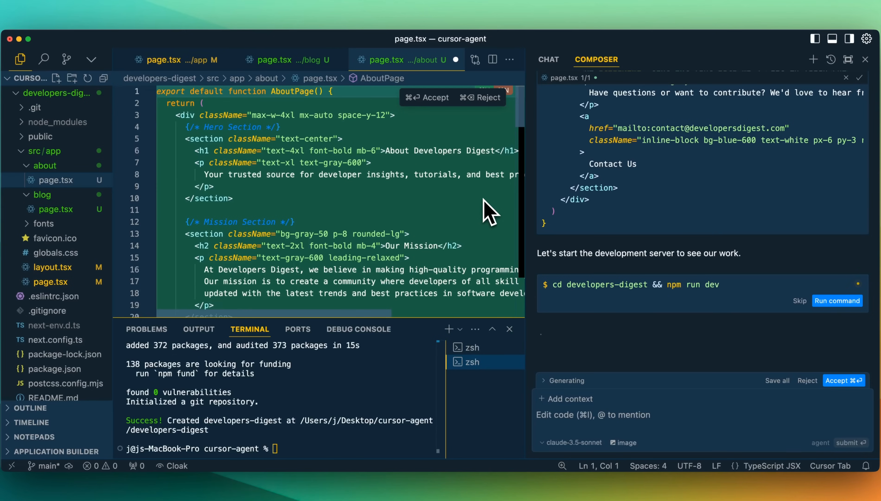
pyautogui.moveTo(718, 276)
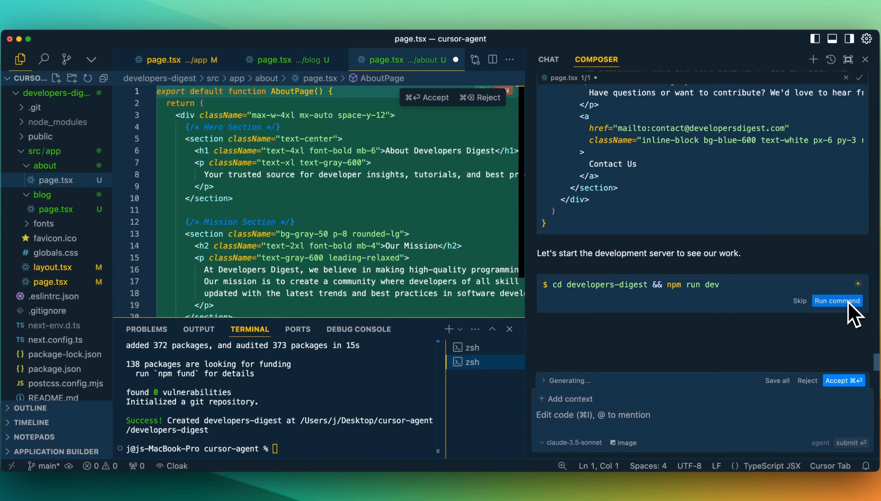
pyautogui.moveTo(619, 298)
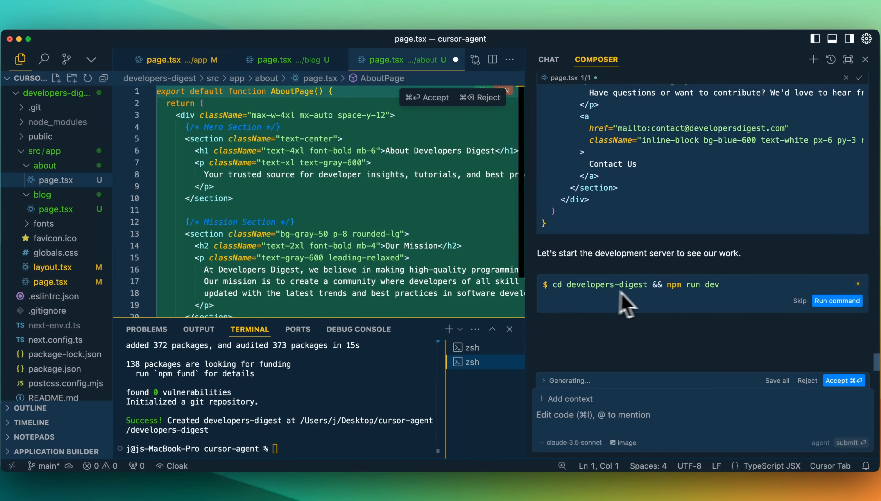
# Approve the 'cd developers-digest && npm run dev' command to start the development server.
pyautogui.click(837, 300)
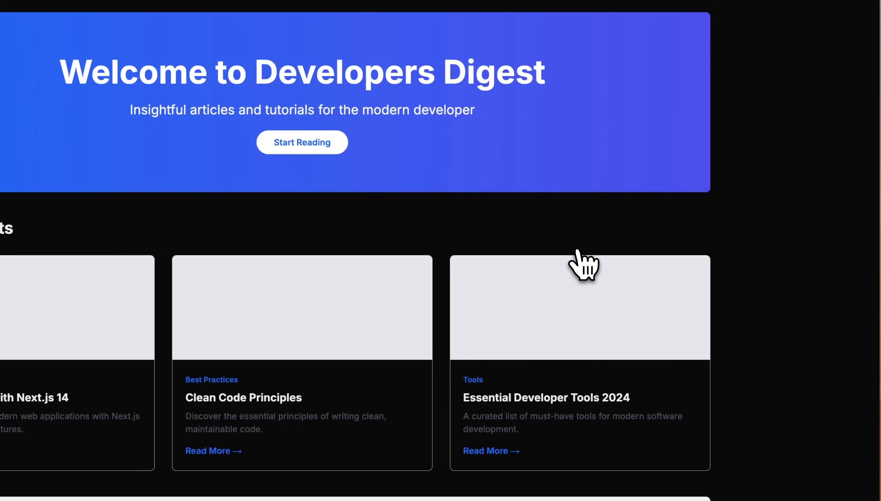
# Browse the Developers Digest home page and Blog Posts grid, then try the About nav link.
pyautogui.scroll(-3)
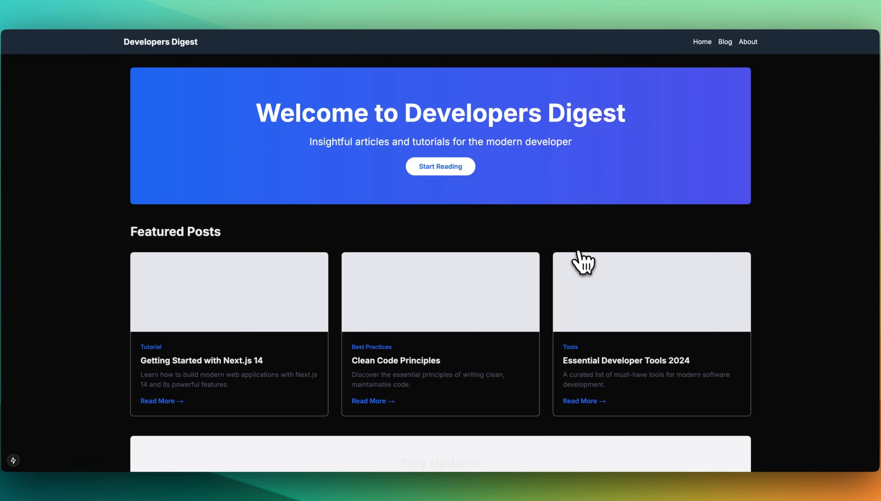
pyautogui.scroll(-3)
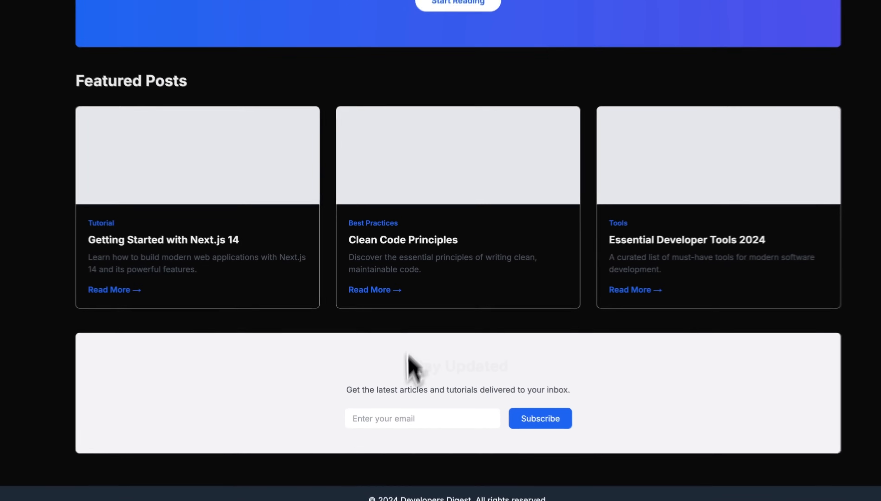
pyautogui.scroll(3)
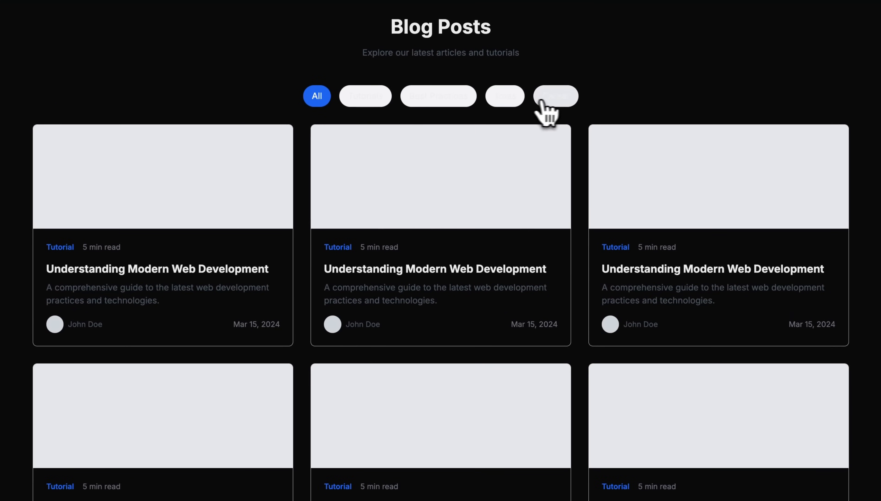
pyautogui.scroll(-3)
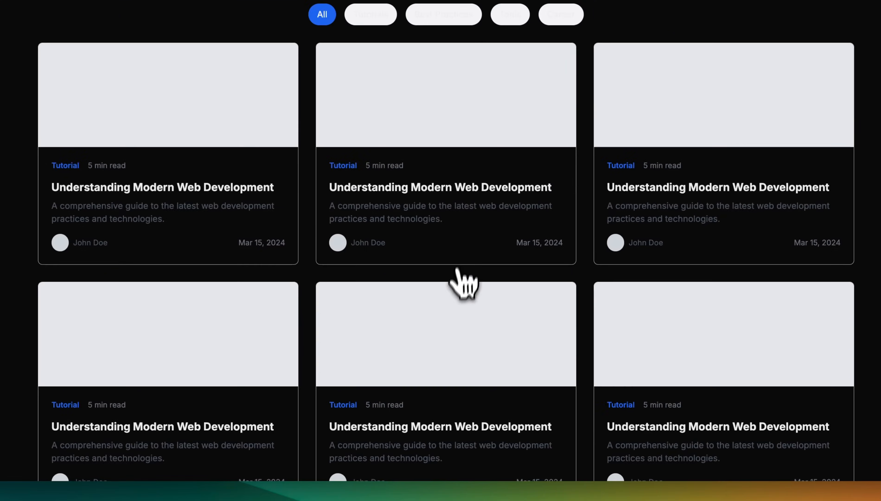
pyautogui.scroll(-3)
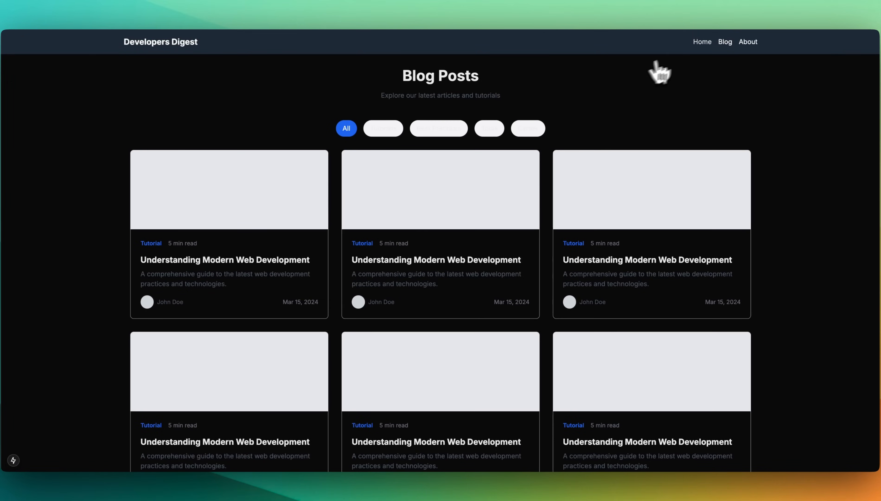
pyautogui.click(747, 42)
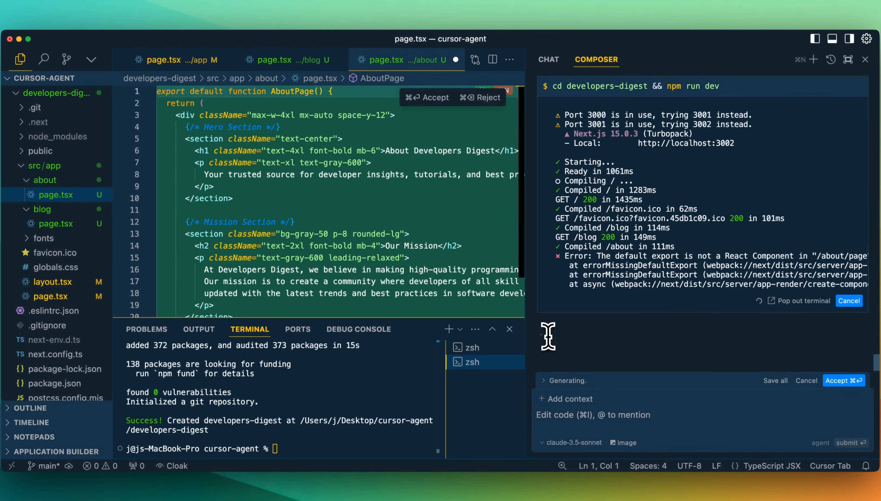
pyautogui.moveTo(546, 390)
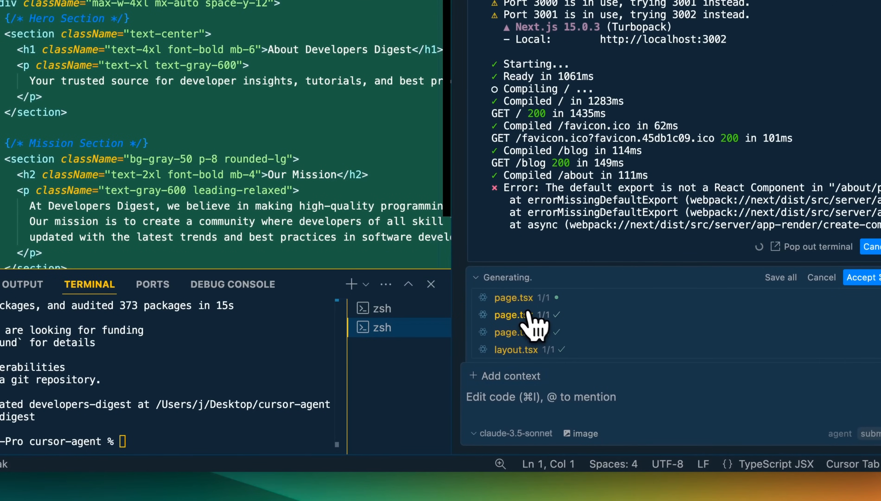
pyautogui.click(474, 278)
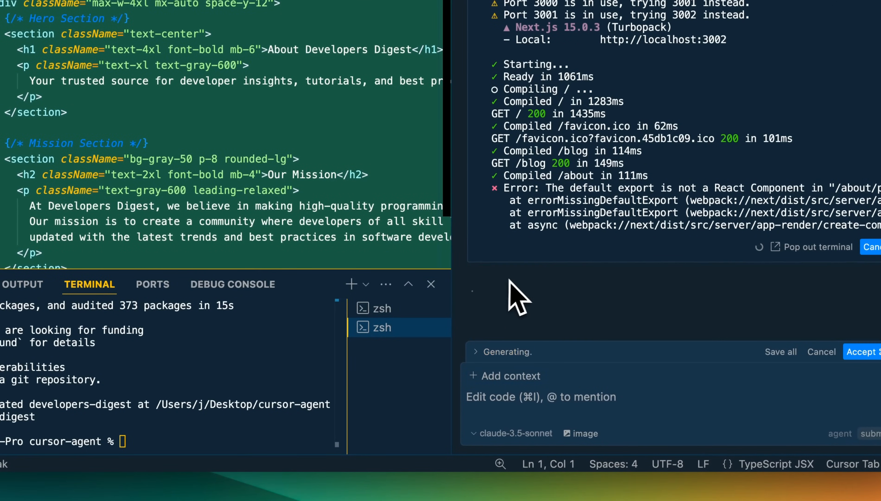
pyautogui.moveTo(499, 305)
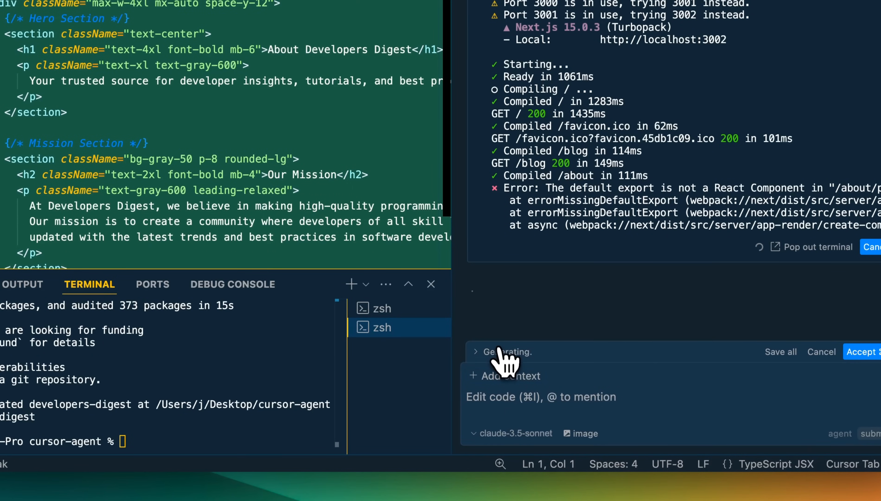
pyautogui.click(476, 352)
pyautogui.write('T')
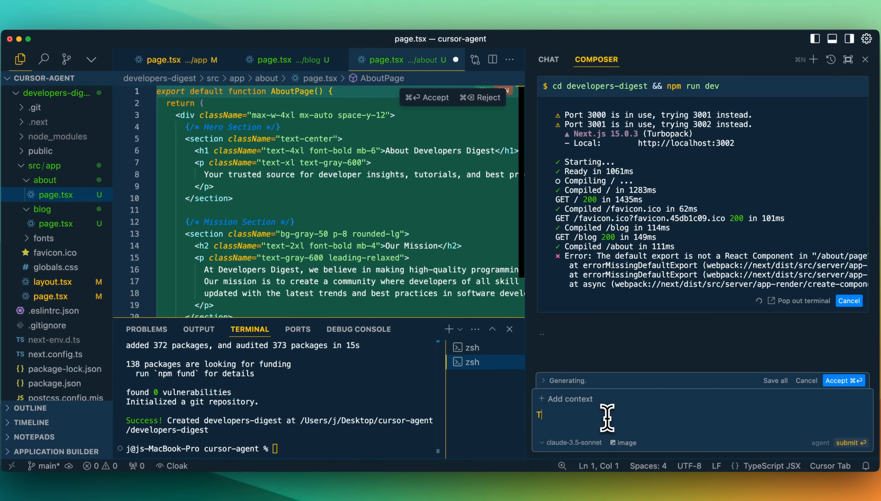
# Tell the agent there was an issue on the About page and ask it to fix it.
pyautogui.write('here was an issue on')
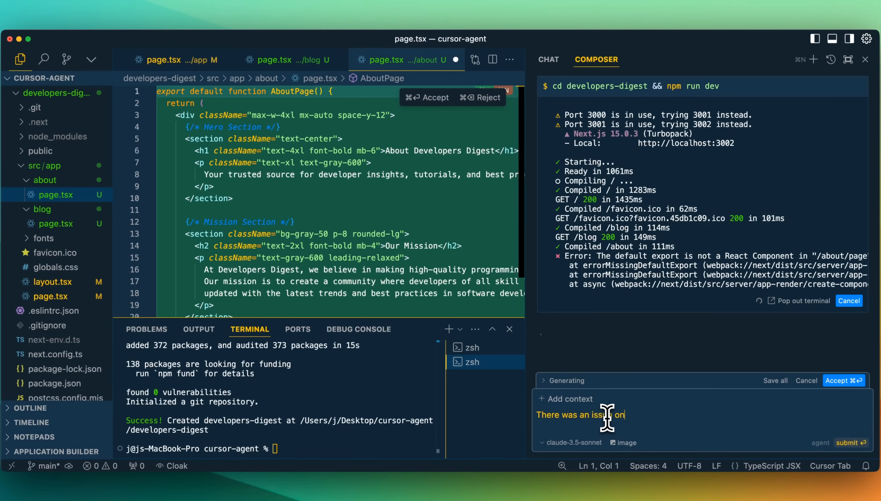
pyautogui.write('the about page and')
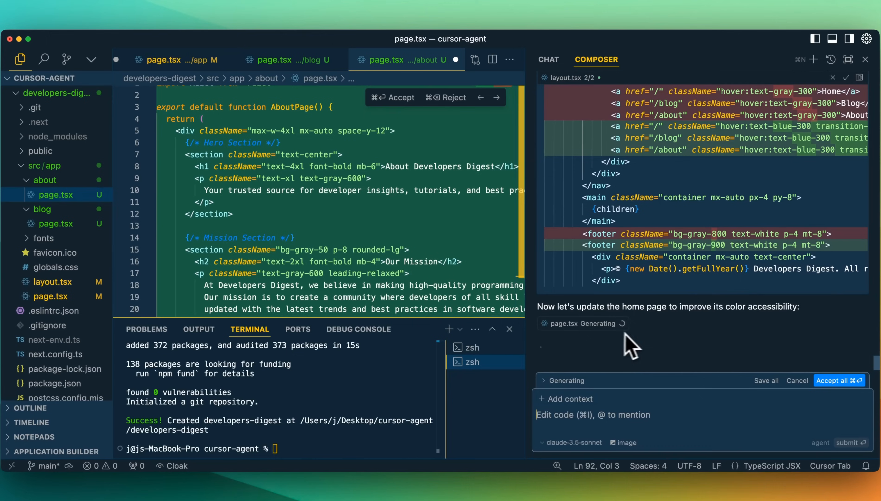
pyautogui.moveTo(636, 344)
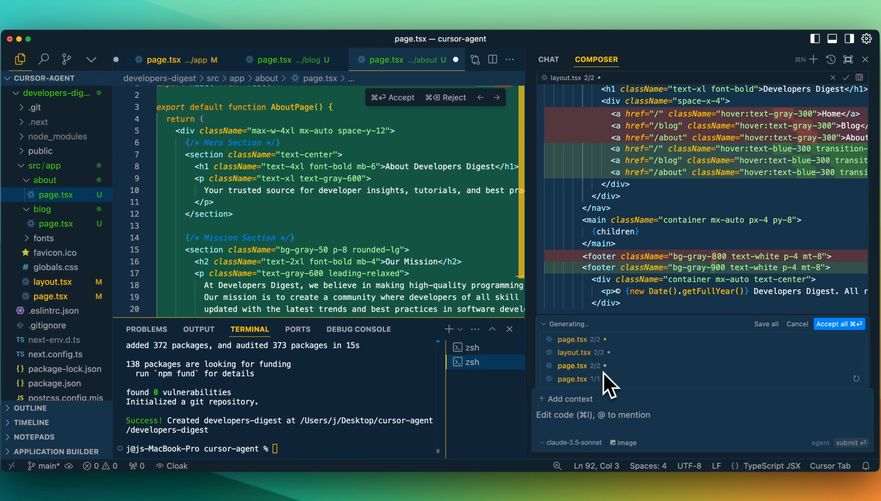
pyautogui.moveTo(579, 354)
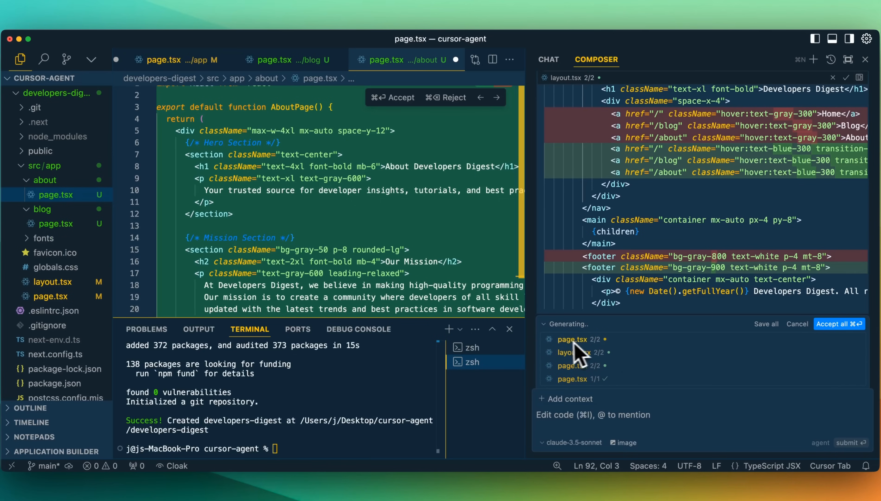
pyautogui.moveTo(549, 345)
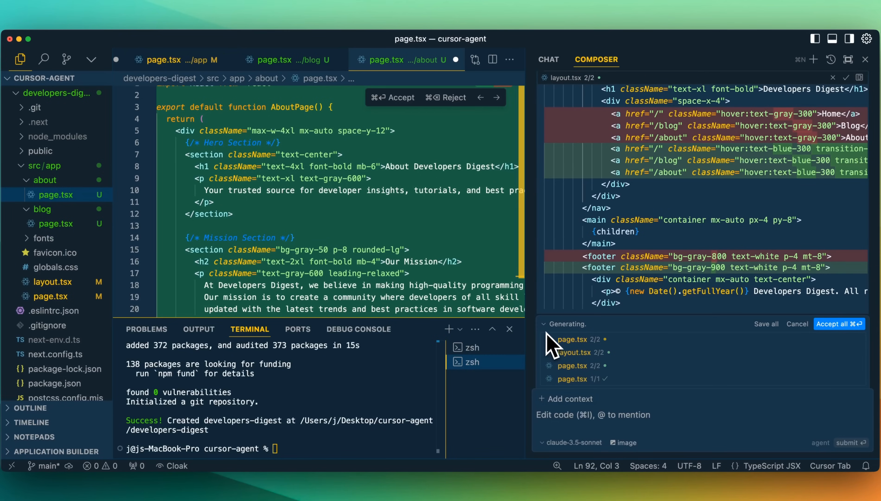
# Collapse the list of files the agent edited while it applies layout.tsx colour changes.
pyautogui.click(164, 60)
pyautogui.write('@')
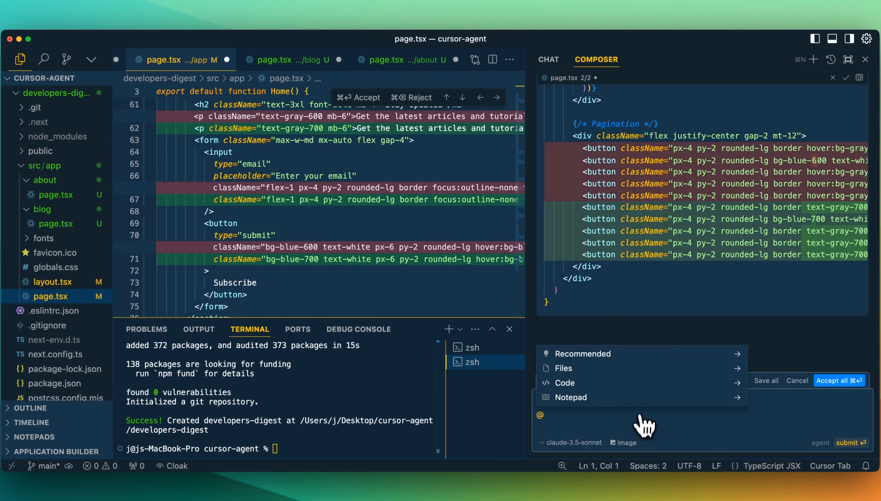
pyautogui.click(564, 382)
pyautogui.write('docs')
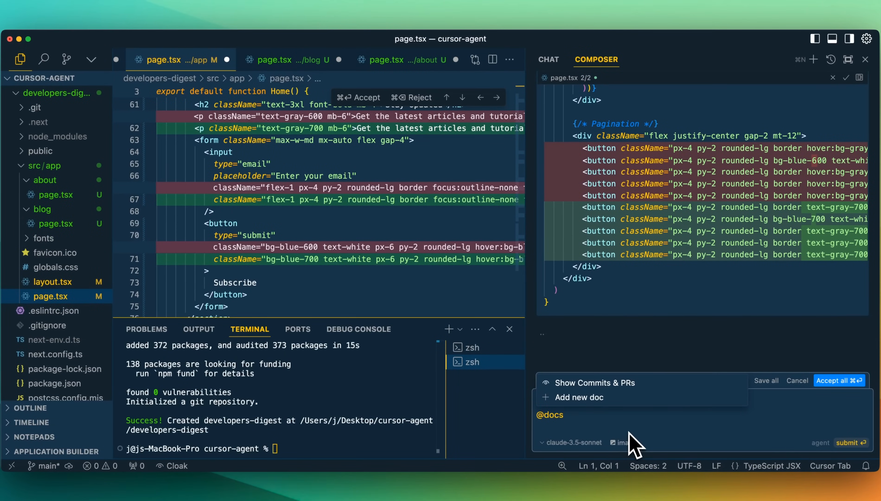
pyautogui.moveTo(629, 419)
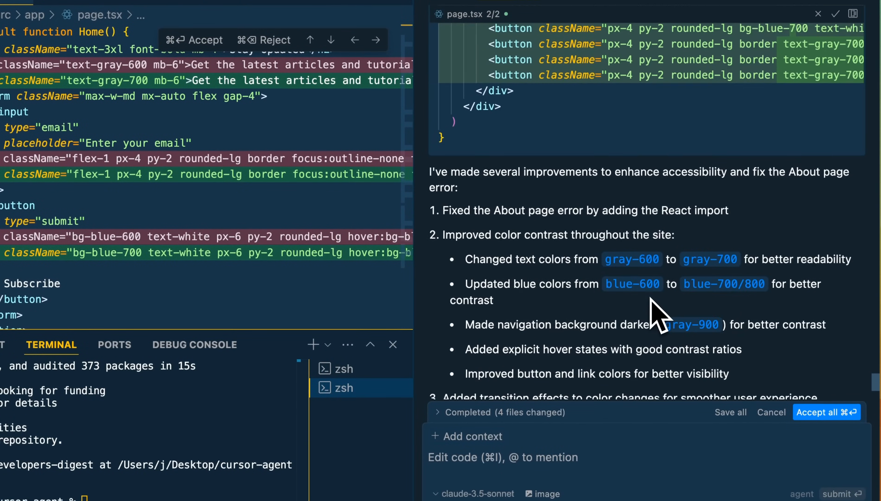
# Let the agent finish its four-file About page fix and contrast improvements.
pyautogui.click(826, 412)
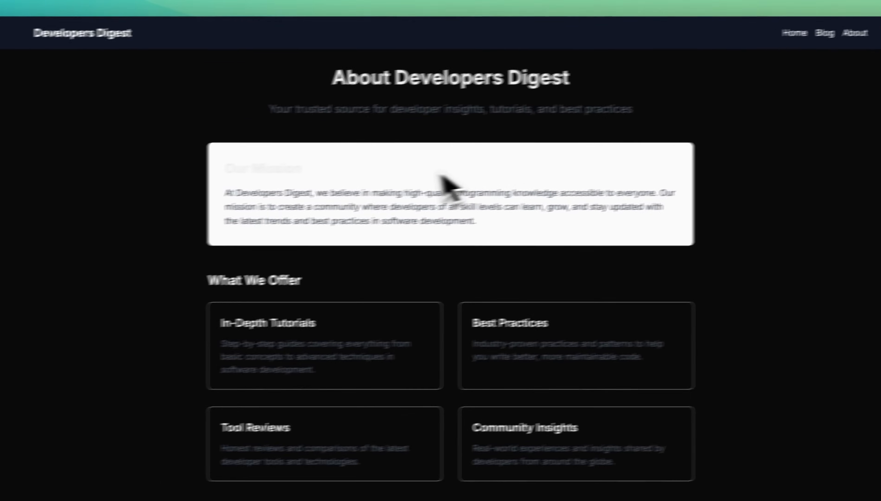
# Review the About page's mission, offerings and team sections, then the Blog listing and Home page.
pyautogui.scroll(-3)
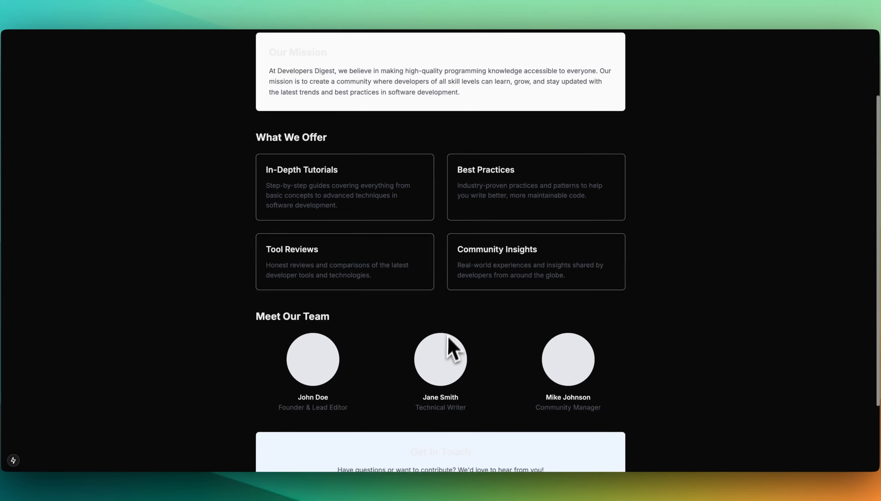
pyautogui.scroll(-3)
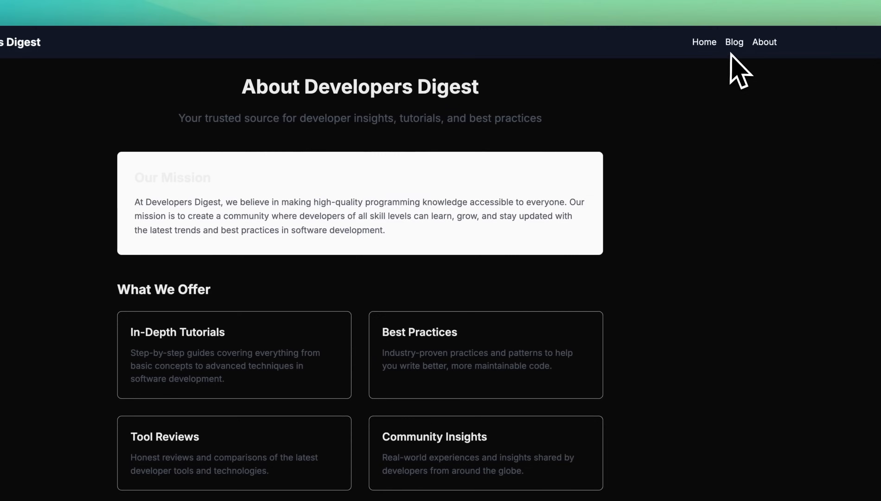
pyautogui.click(734, 42)
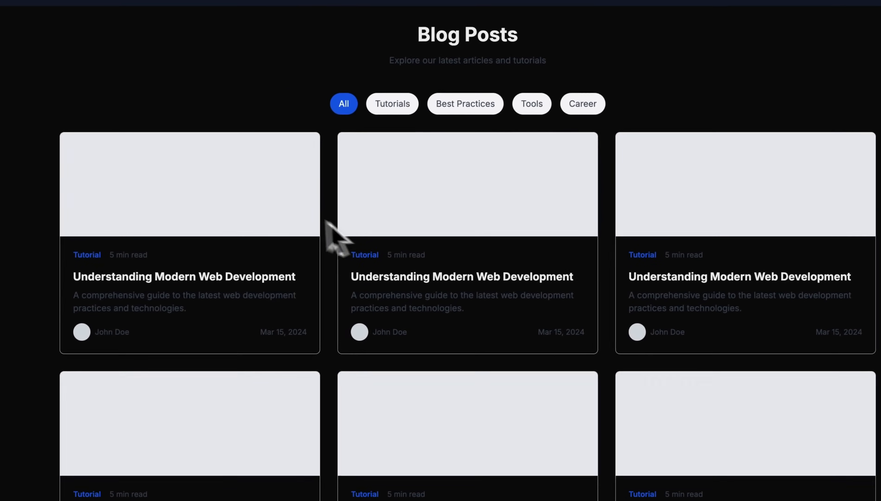
pyautogui.click(722, 45)
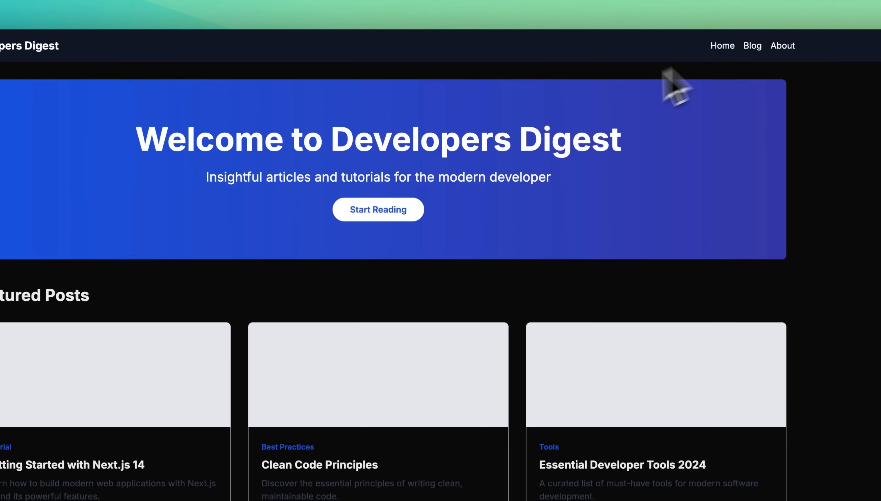
pyautogui.scroll(-3)
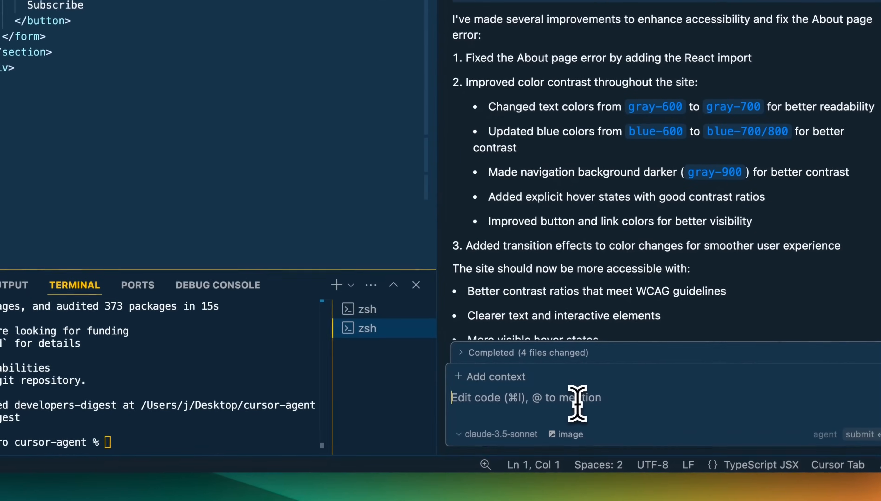
# Draft a Composer request for markdown blog posts with search and category selection.
pyautogui.write('I want now for the blog posts to work, lets have a folder with a number of')
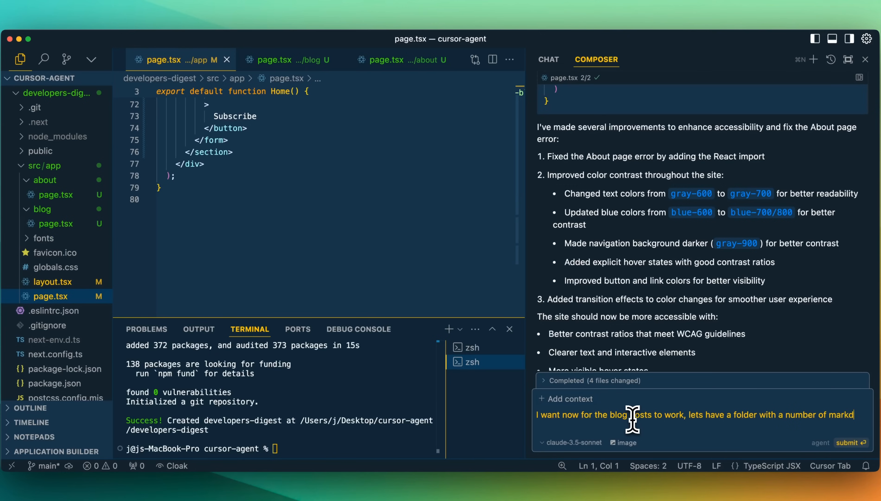
pyautogui.write('markdown blog posts as well as add')
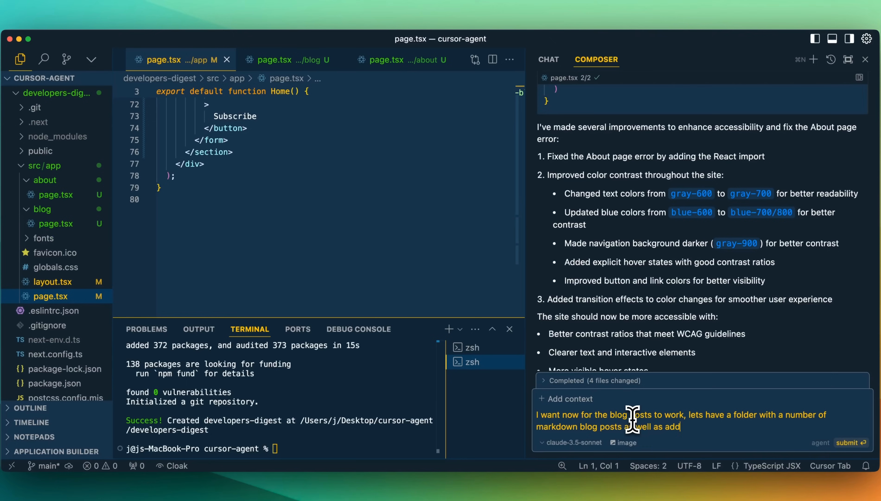
pyautogui.write('in the ability to')
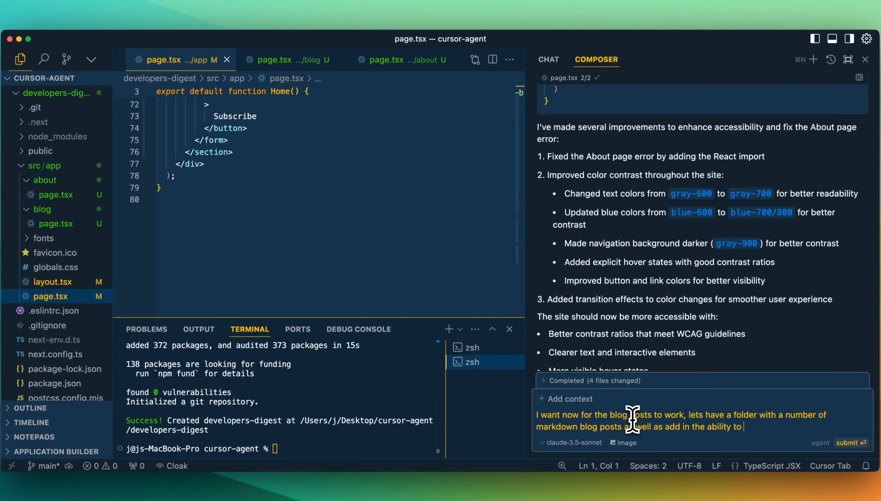
pyautogui.write('search and select the category of')
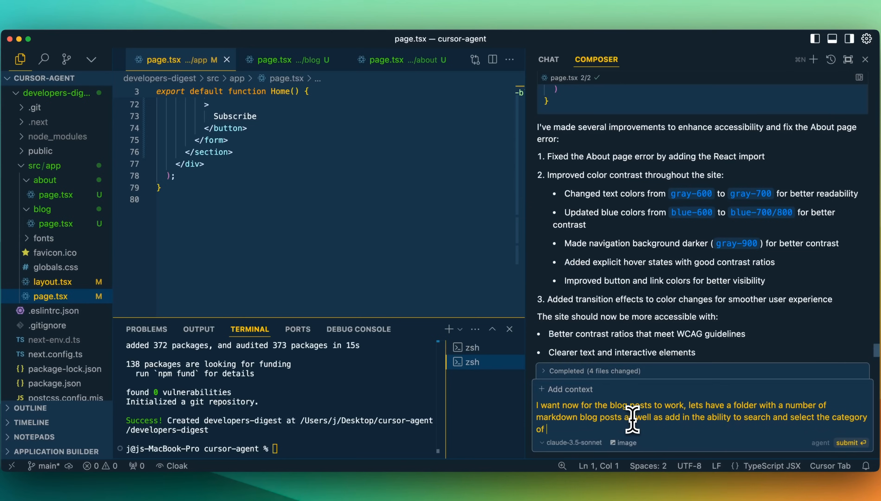
pyautogui.click(851, 442)
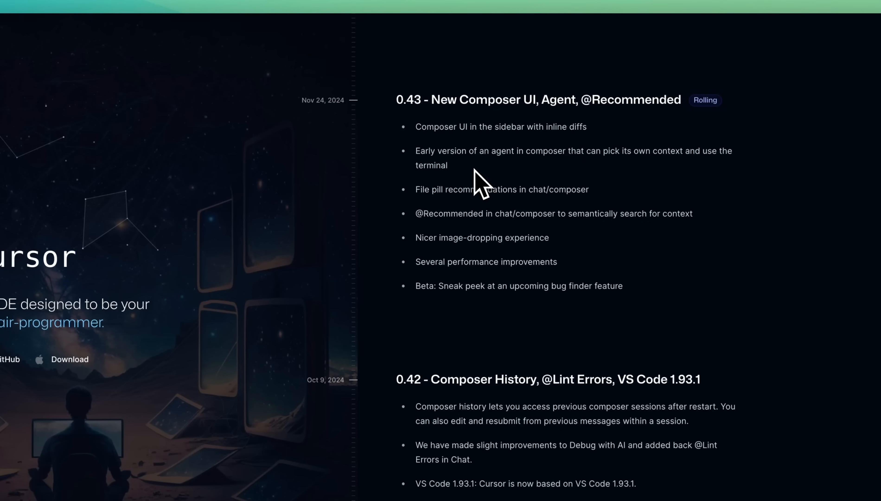
# Highlight the Cursor changelog's 0.43 New Composer UI and Agent entry.
pyautogui.moveTo(416, 127); pyautogui.dragTo(444, 165)
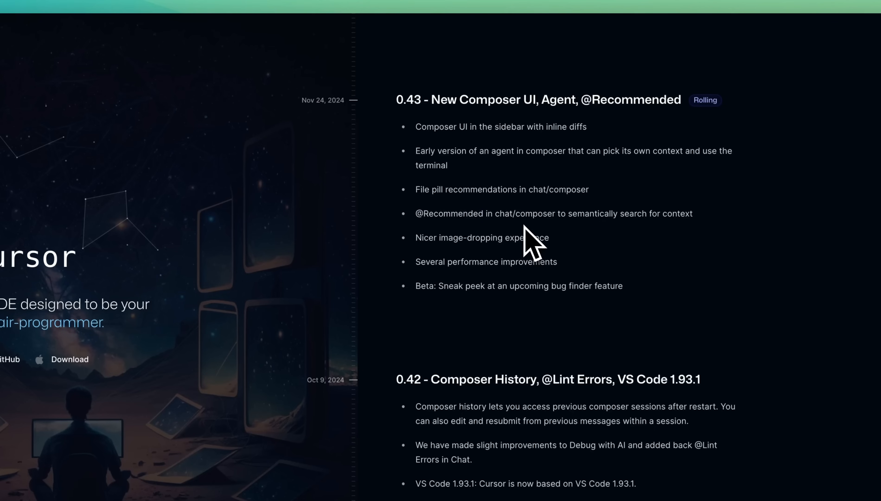
pyautogui.moveTo(568, 228)
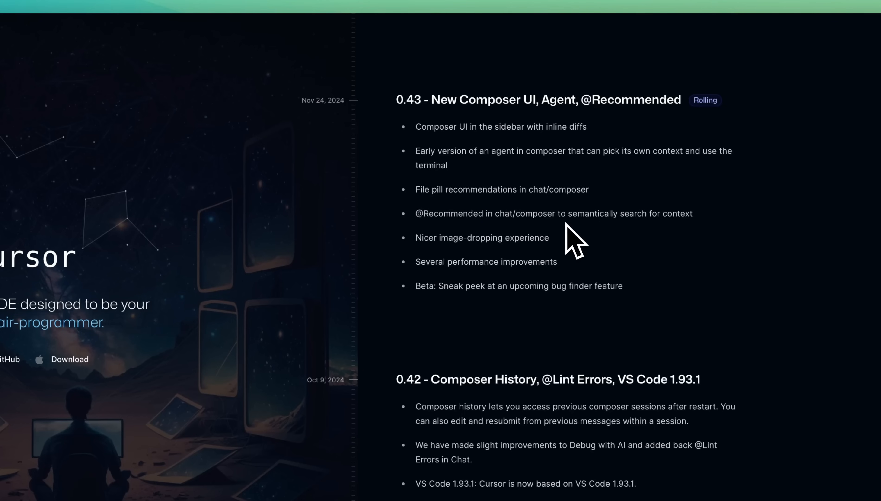
pyautogui.moveTo(432, 254)
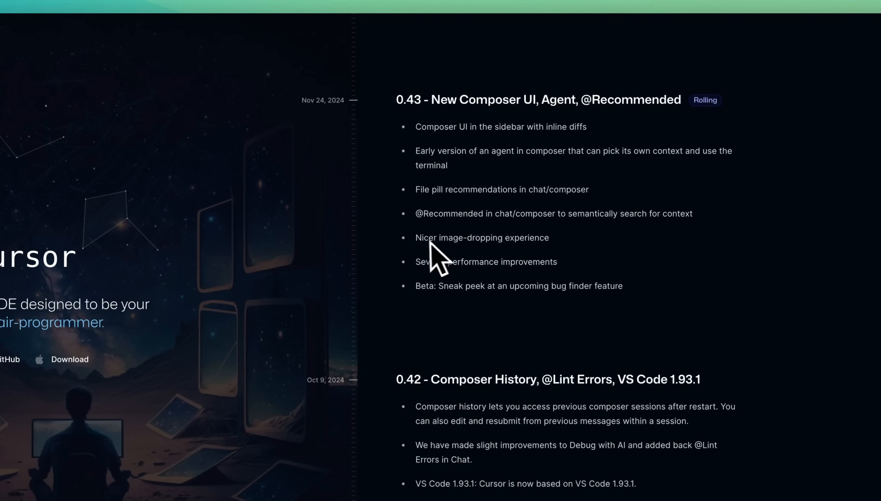
pyautogui.moveTo(552, 262)
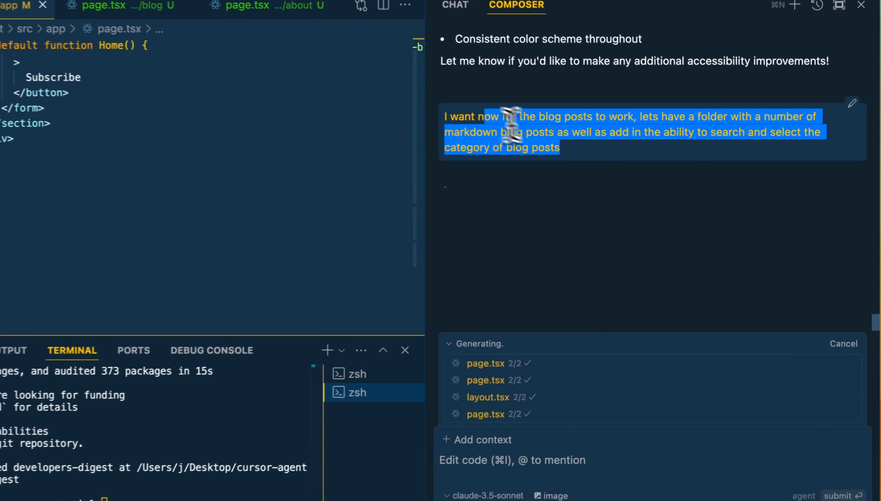
# Cancel the running generation, send the markdown blog request, and run the proposed npm package install.
pyautogui.click(844, 344)
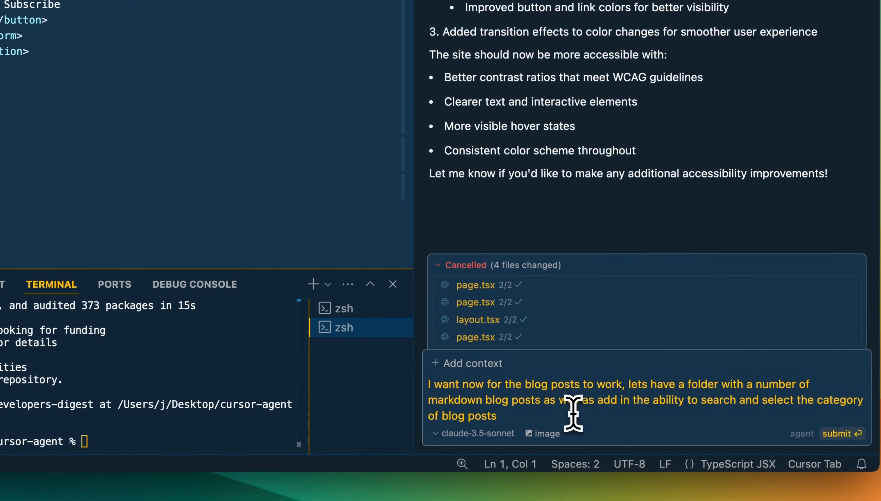
pyautogui.click(842, 433)
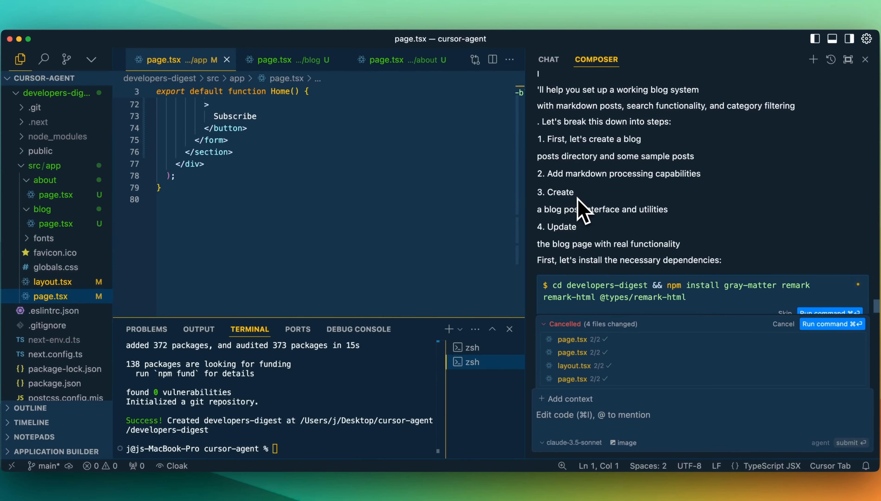
pyautogui.scroll(-3)
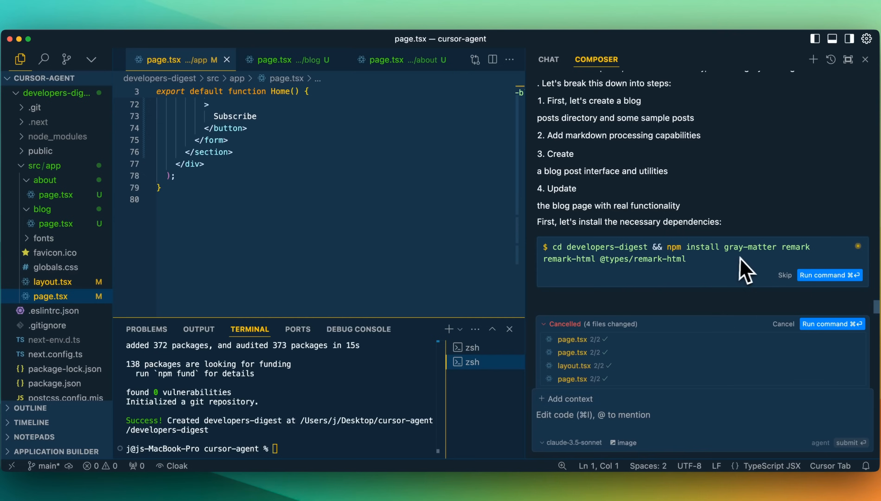
pyautogui.moveTo(701, 266)
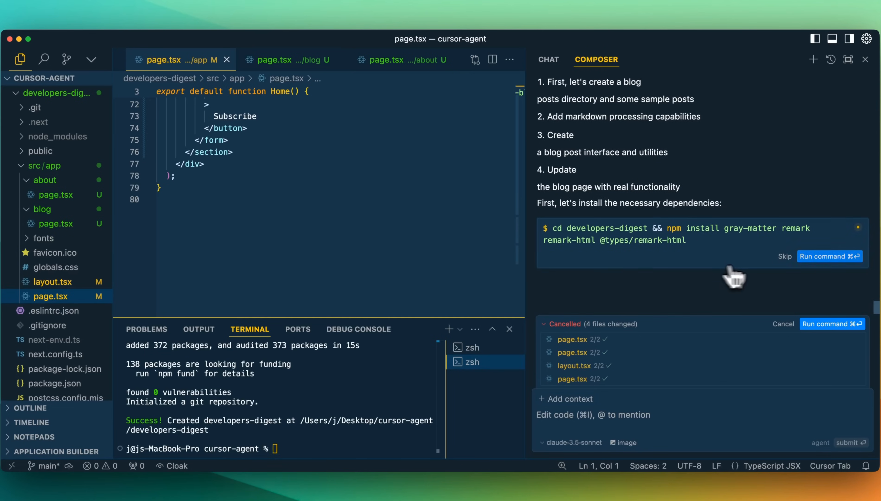
pyautogui.click(829, 256)
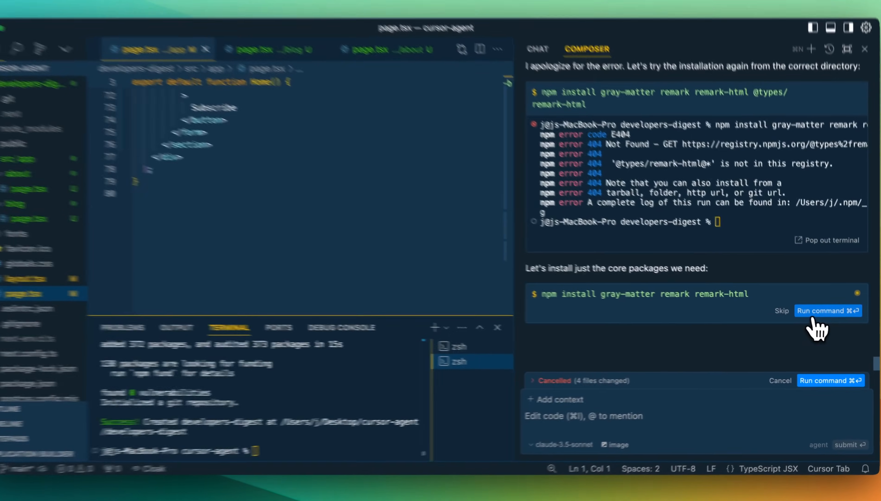
# Run 'npm install gray-matter remark remark-html' after the E404, then the mkdir for the posts folder.
pyautogui.click(828, 310)
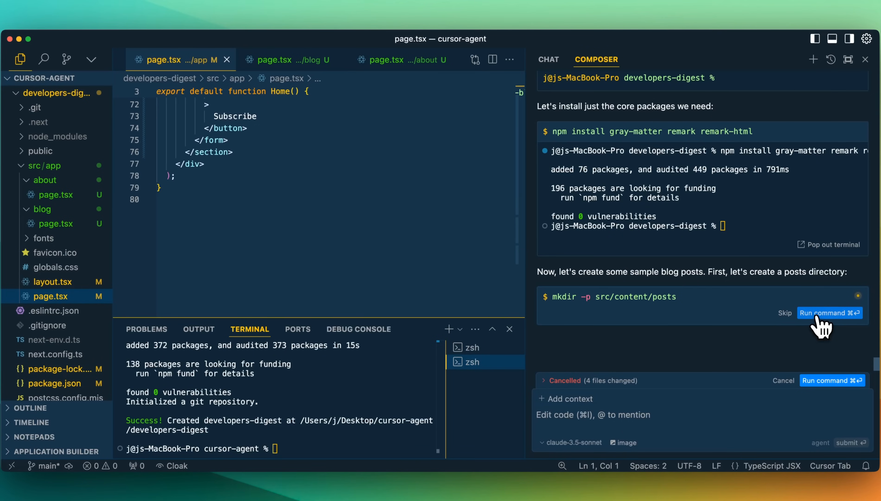
pyautogui.click(829, 313)
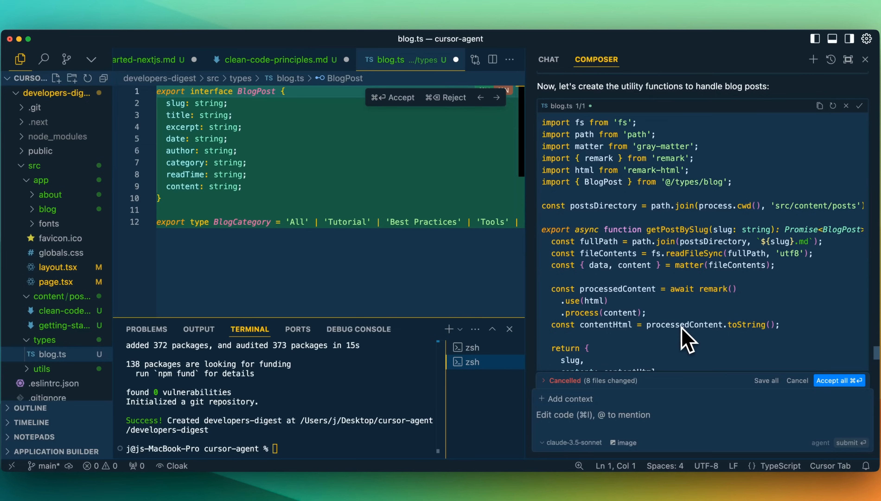
# Follow the agent generating blog.ts types, utilities, sample markdown posts and the [slug] page.
pyautogui.scroll(-3)
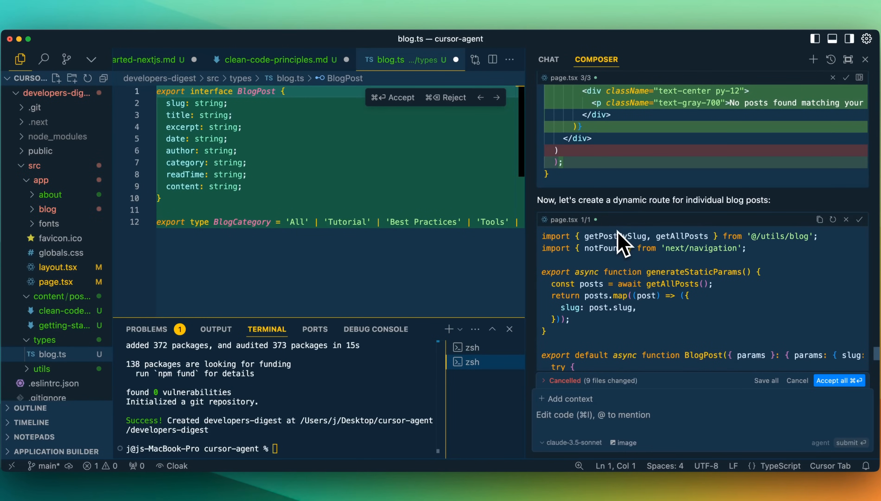
pyautogui.moveTo(104, 215)
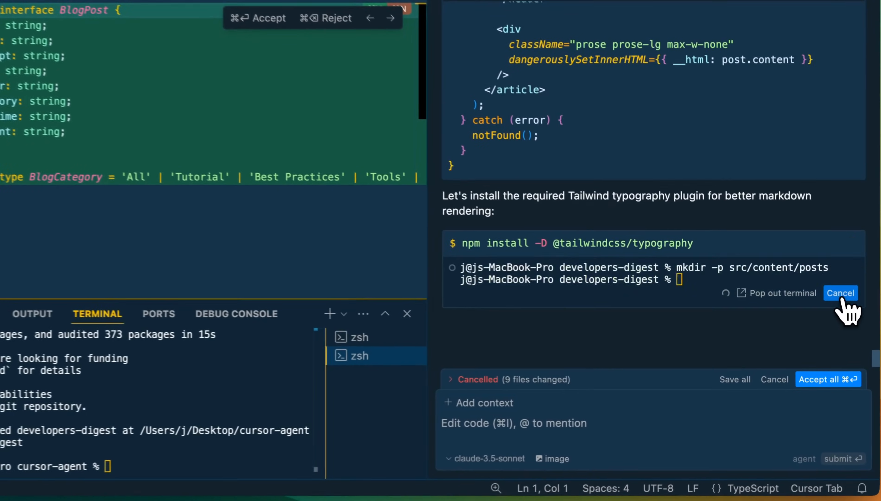
# Stop the typography plugin install and read through the agent's final markdown blog system summary.
pyautogui.click(840, 293)
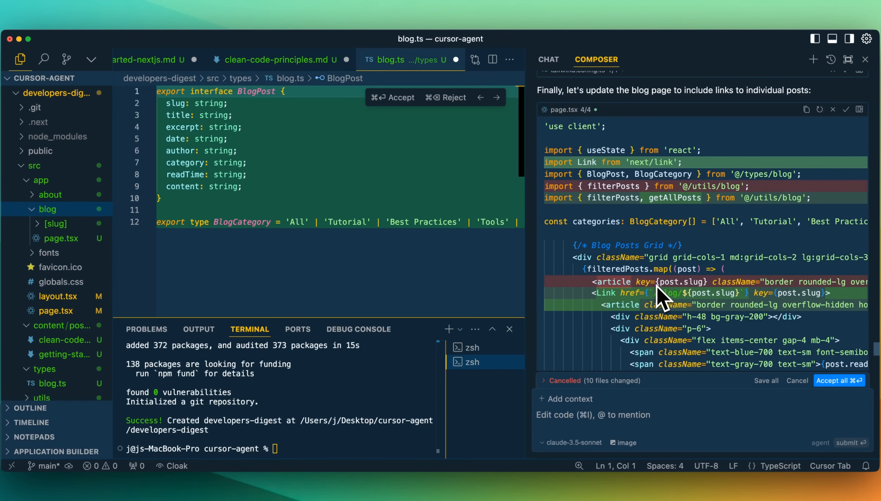
pyautogui.scroll(-3)
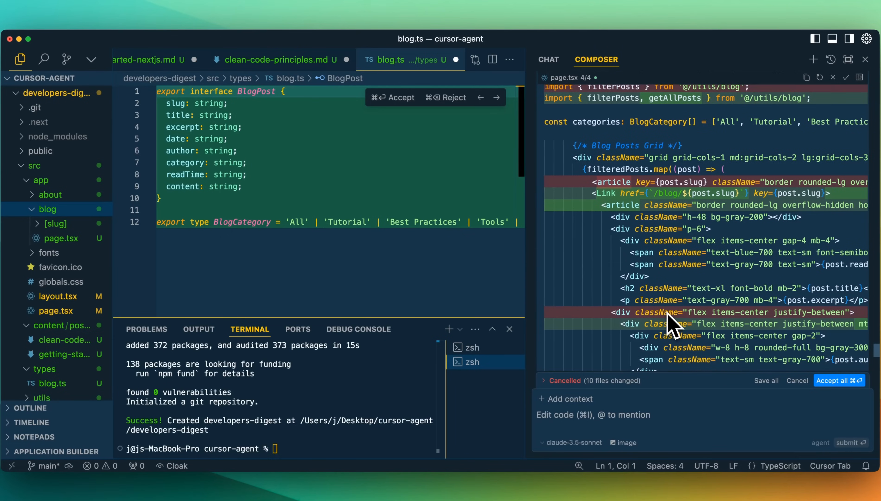
pyautogui.scroll(-3)
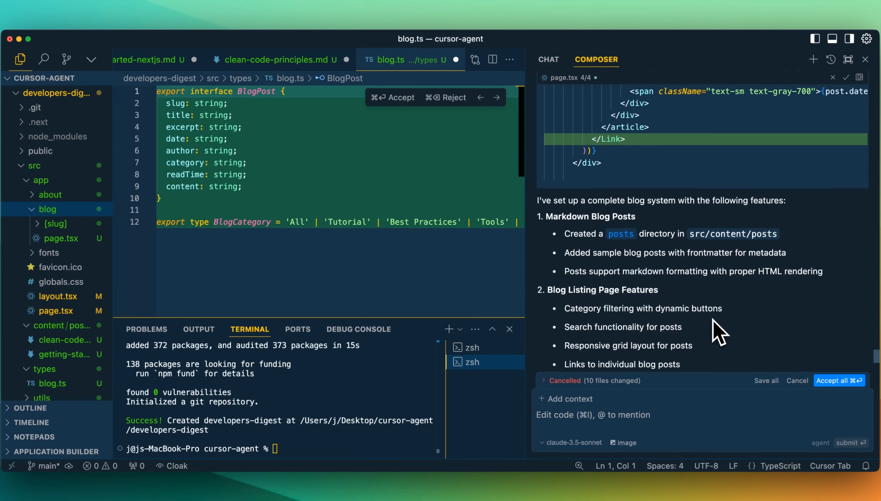
pyautogui.moveTo(703, 321)
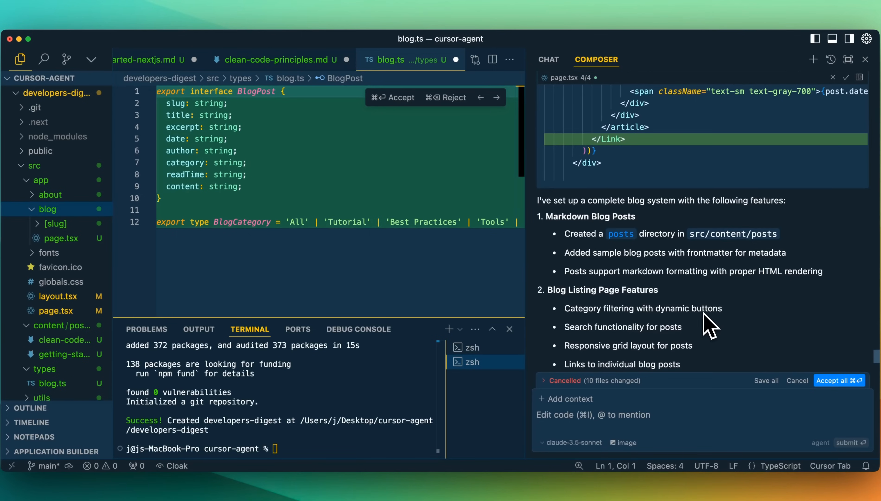
pyautogui.scroll(-3)
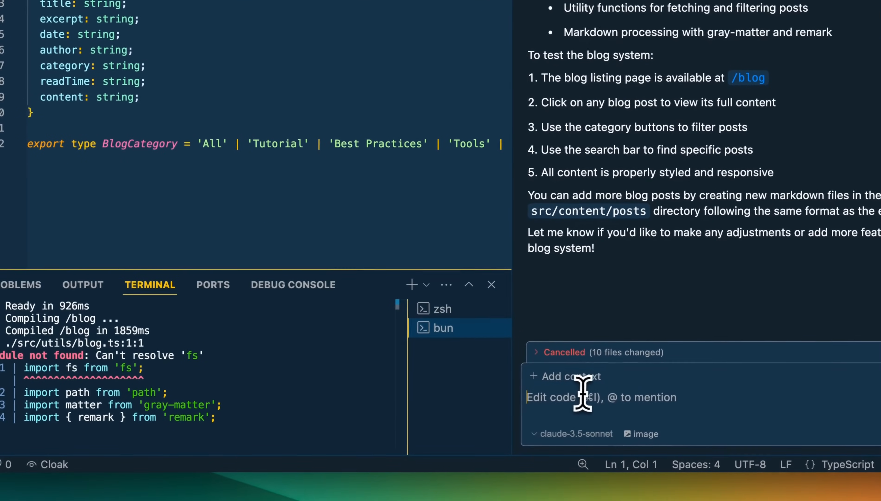
# Begin a follow-up Composer message 'now star...' after /blog fails to resolve 'fs'.
pyautogui.write('now star')
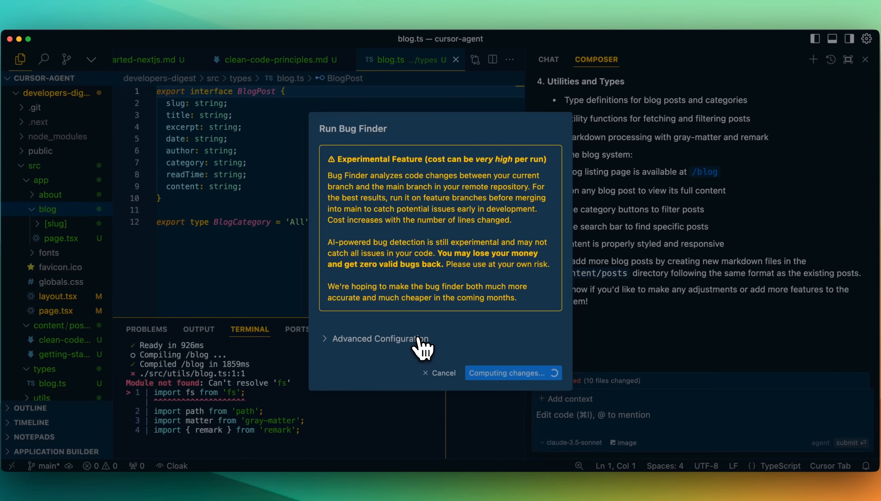
pyautogui.click(380, 339)
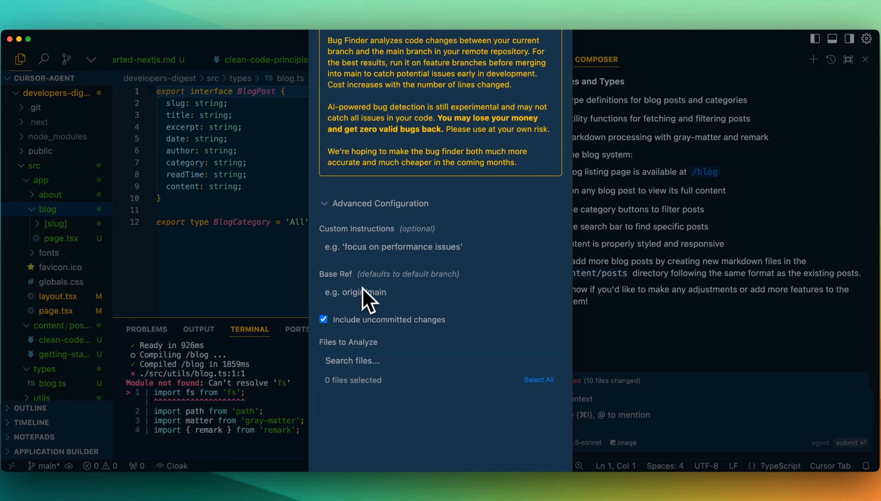
pyautogui.moveTo(341, 315)
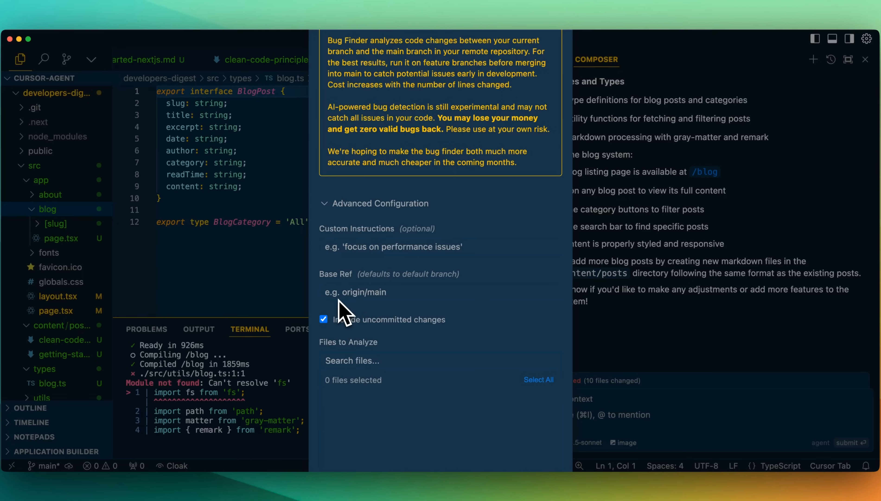
pyautogui.moveTo(355, 328)
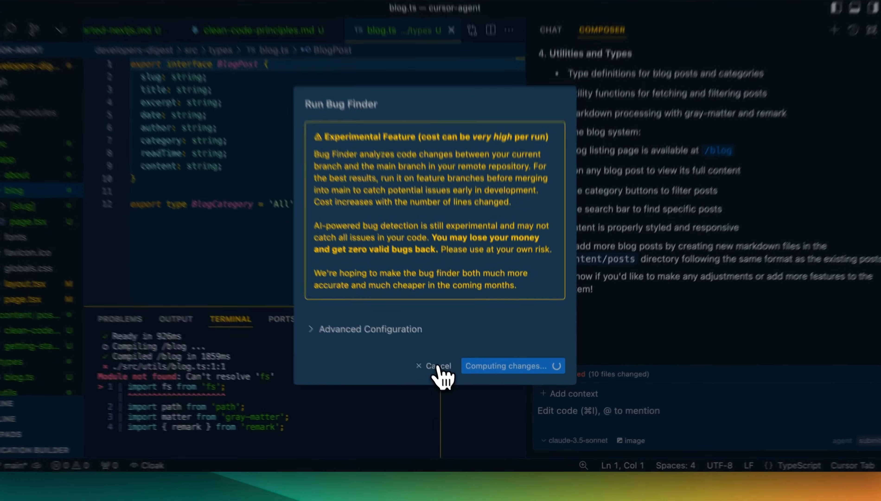
pyautogui.click(438, 365)
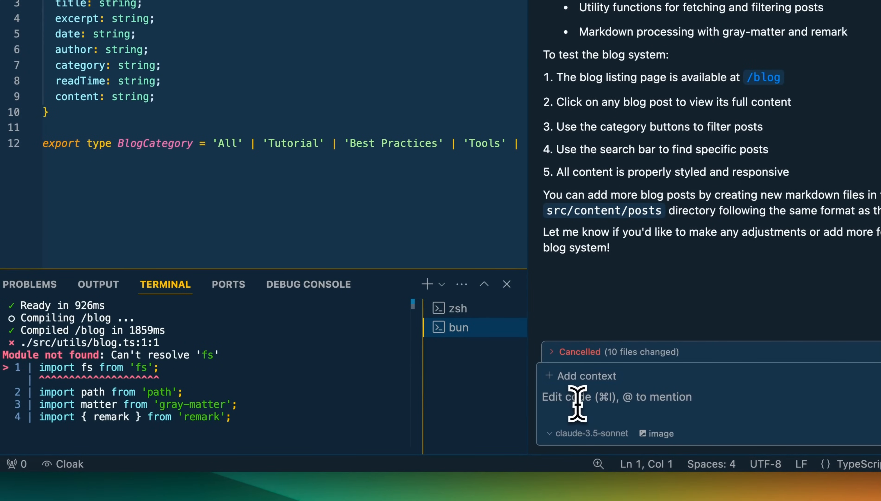
pyautogui.moveTo(373, 398)
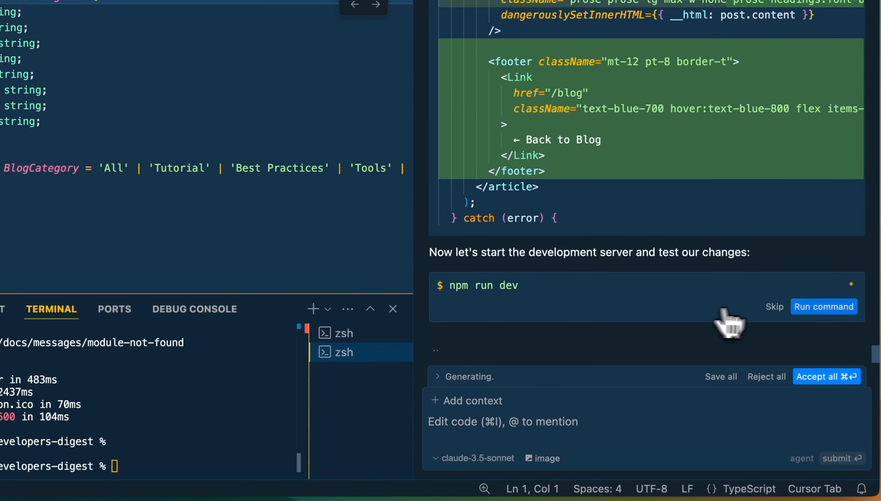
# Run npm run dev from the agent and pop the server out into the integrated terminal.
pyautogui.click(824, 306)
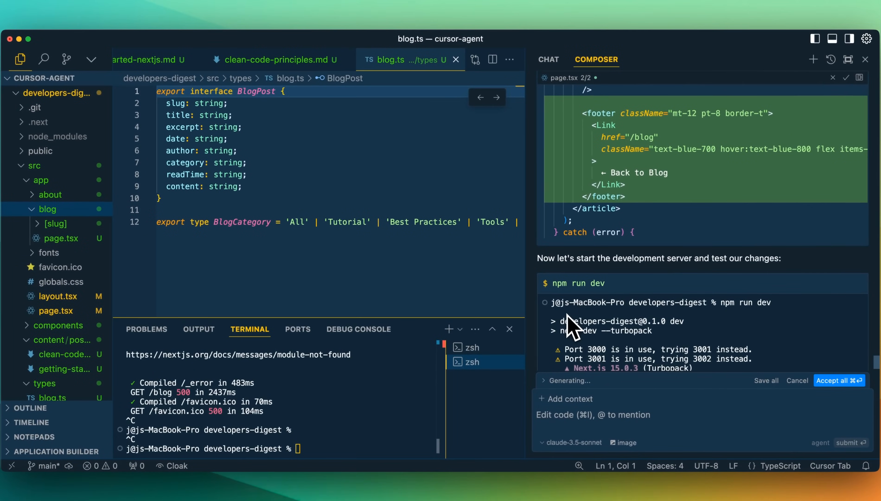
pyautogui.moveTo(567, 329)
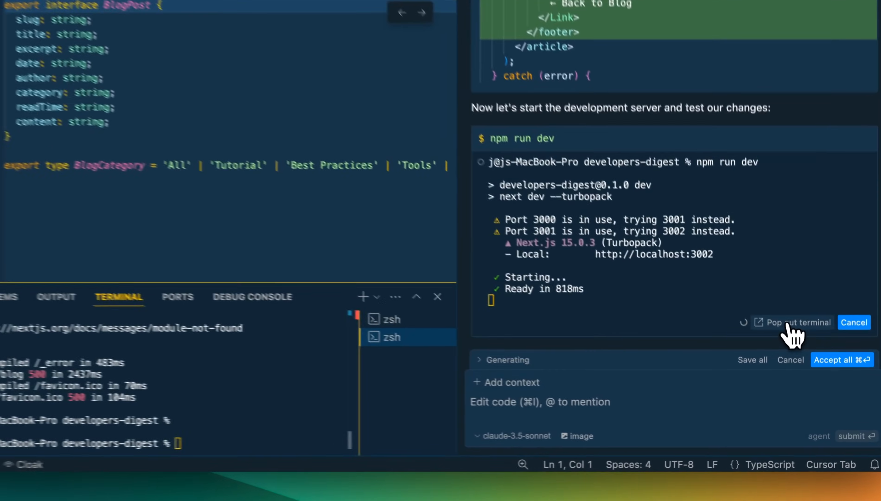
pyautogui.click(798, 322)
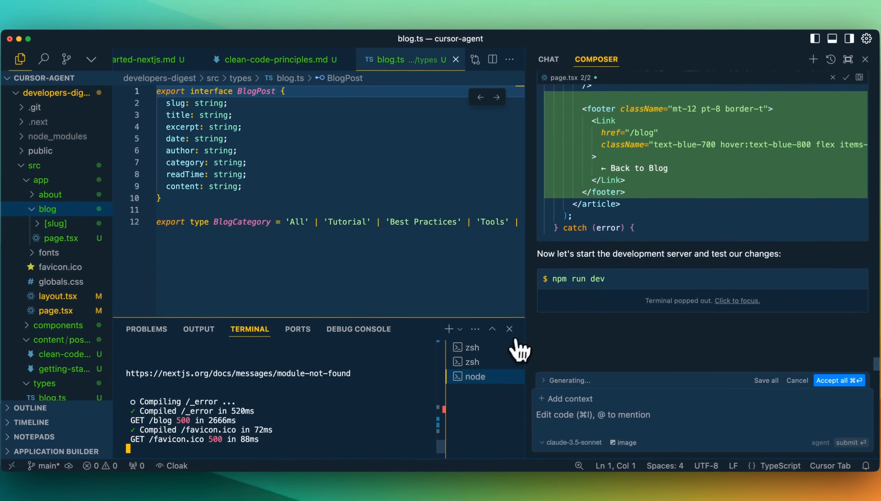
pyautogui.moveTo(572, 300)
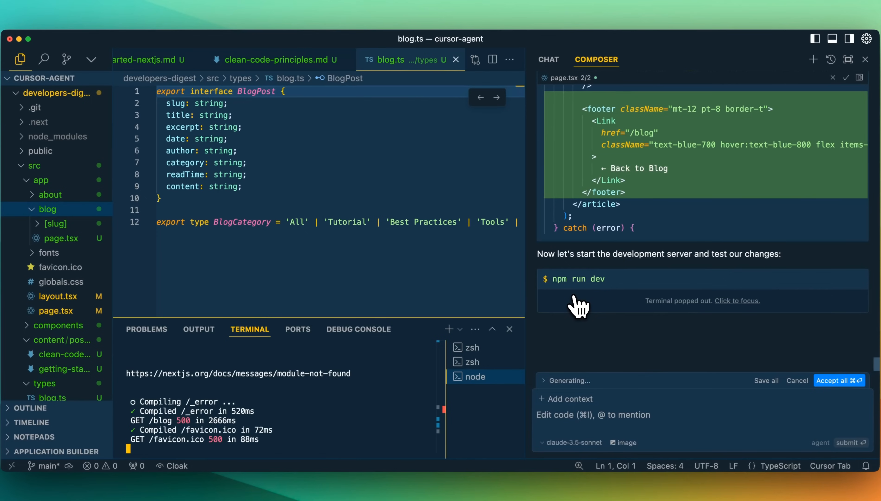
pyautogui.moveTo(272, 429)
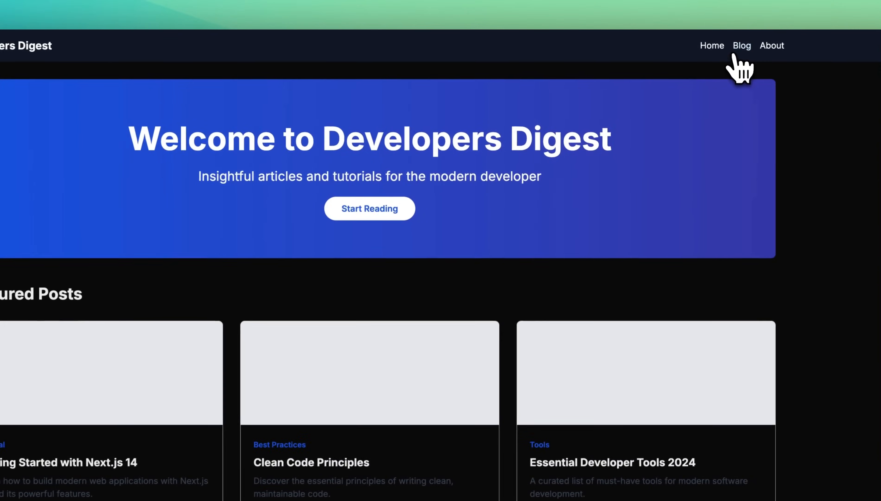
pyautogui.click(741, 45)
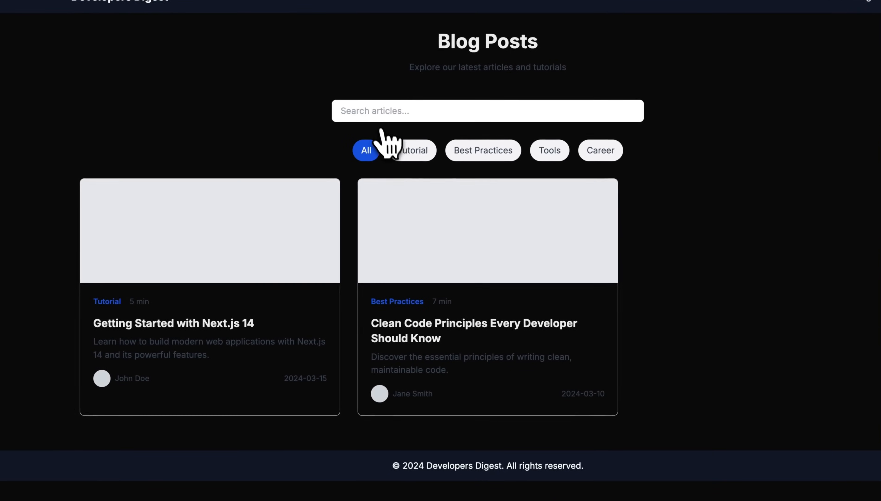
pyautogui.click(413, 150)
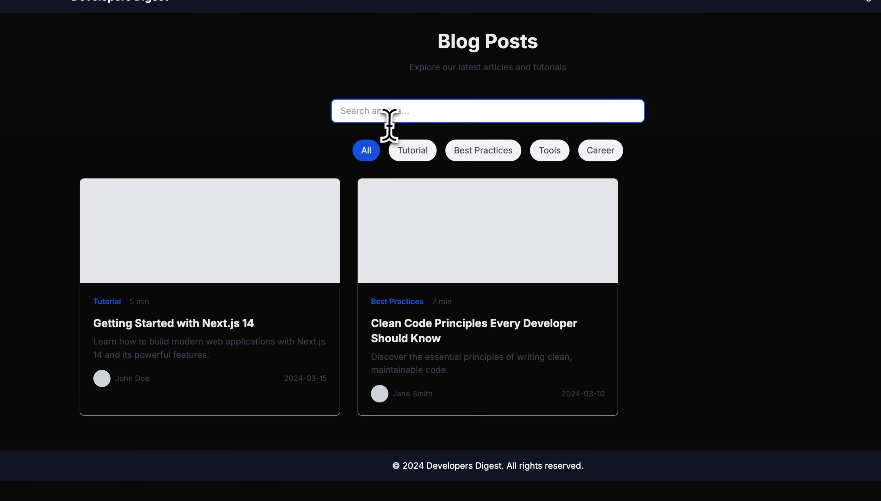
pyautogui.scroll(-3)
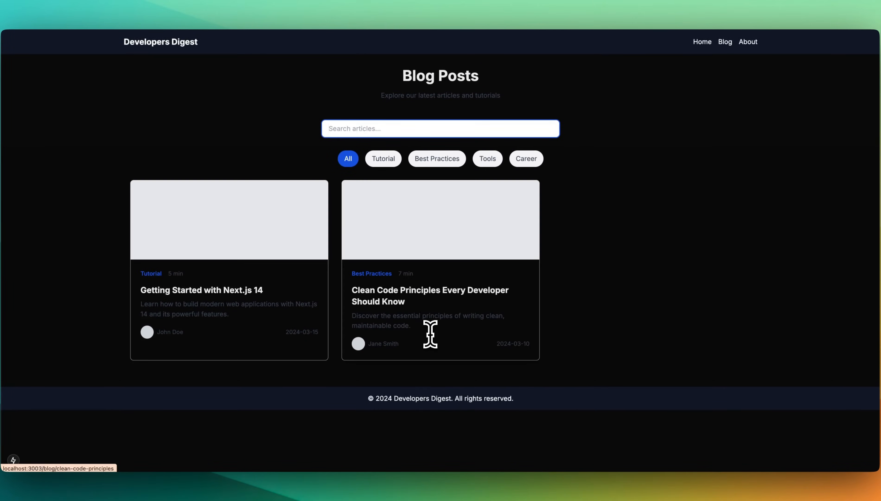
pyautogui.write('writi')
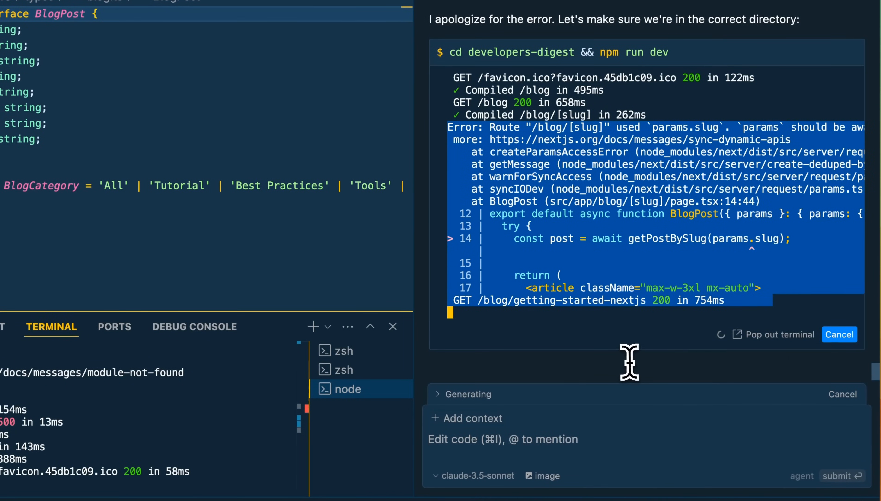
pyautogui.moveTo(612, 367)
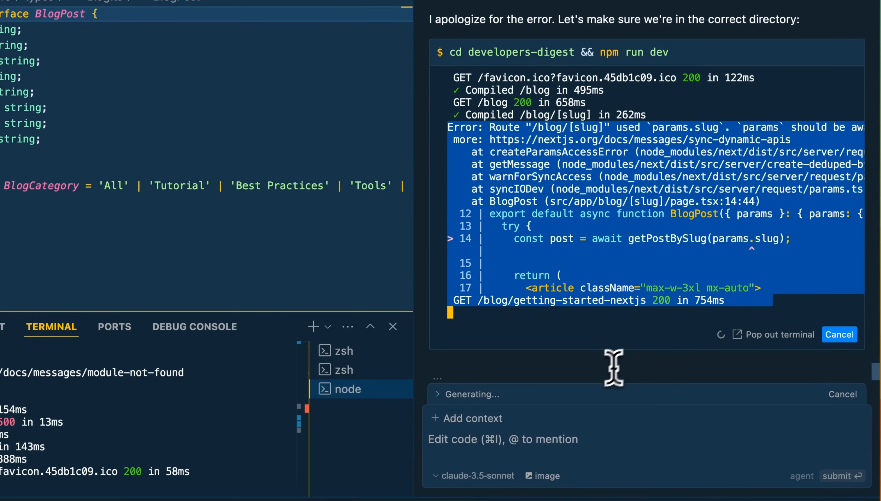
# Ask the agent to resolve the terminal params.slug error and fix accessibility issues site-wide.
pyautogui.write('Res')
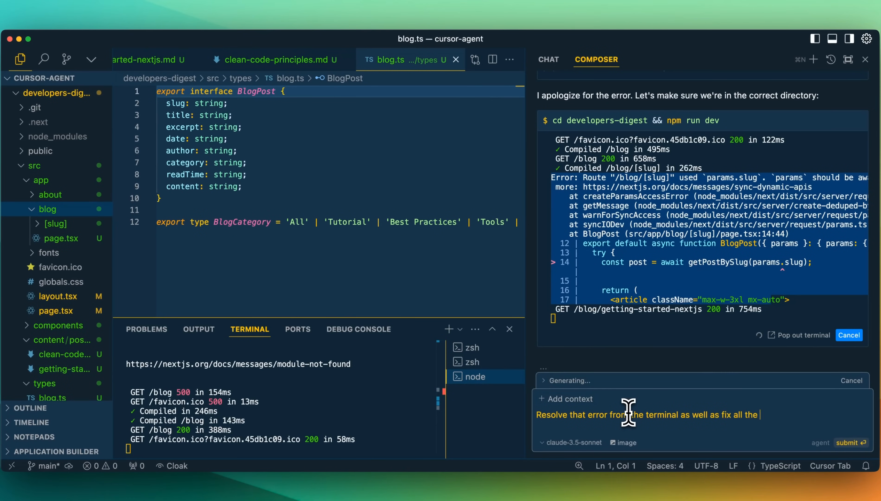
pyautogui.write('accessibility is')
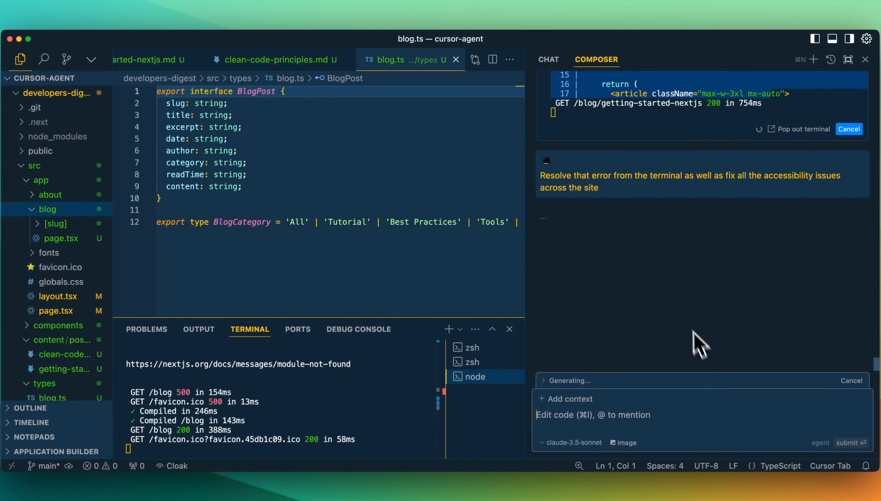
pyautogui.moveTo(670, 278)
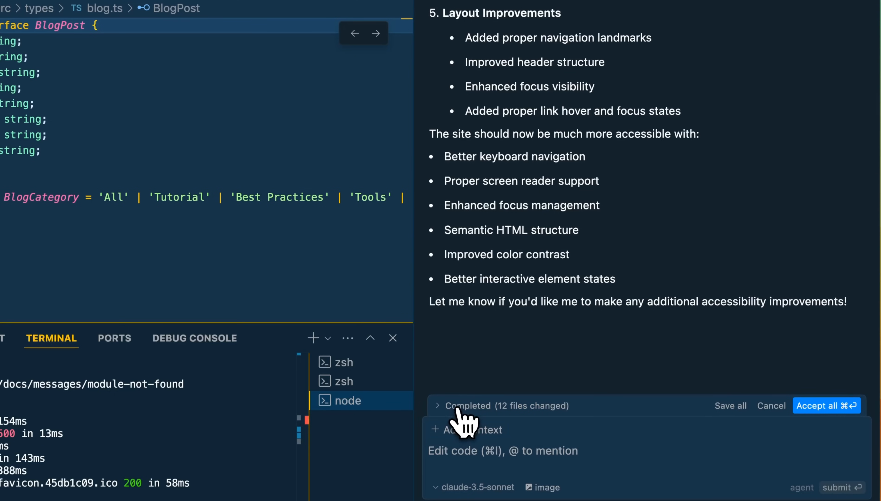
# Expand the 12 changed files and begin the message 'i have an issue in particular with dark mode'.
pyautogui.click(437, 405)
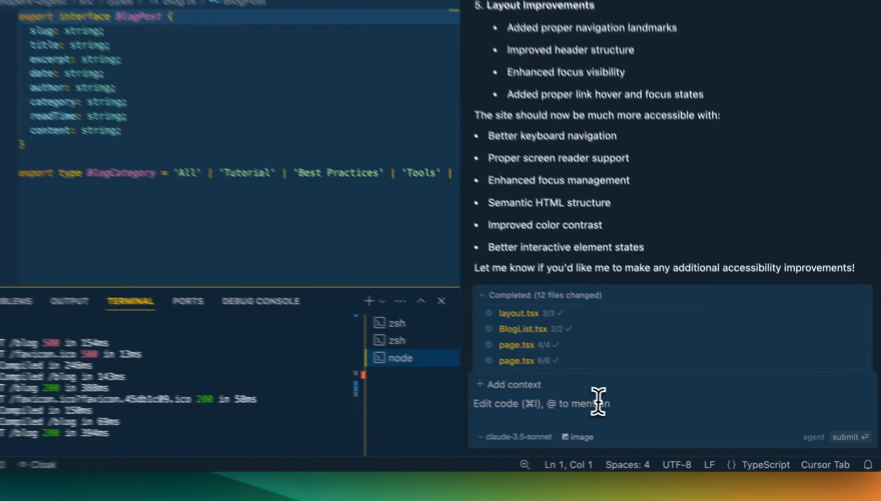
pyautogui.write('i have an issue in particular with dark mode')
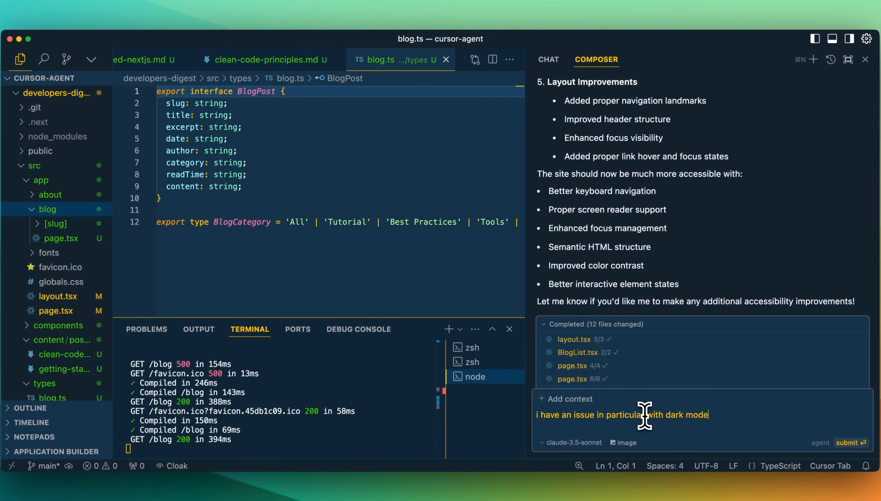
pyautogui.click(851, 443)
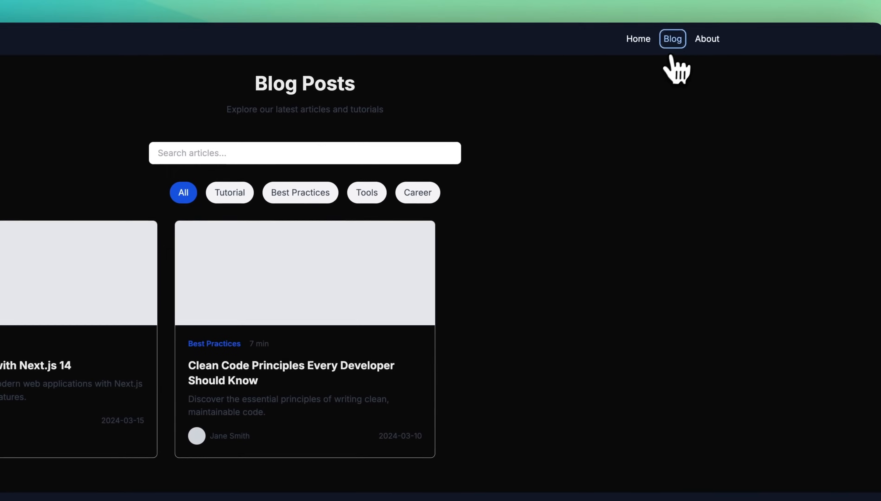
# Read through the Getting Started with Next.js 14 post, then go Back to Blog.
pyautogui.click(638, 39)
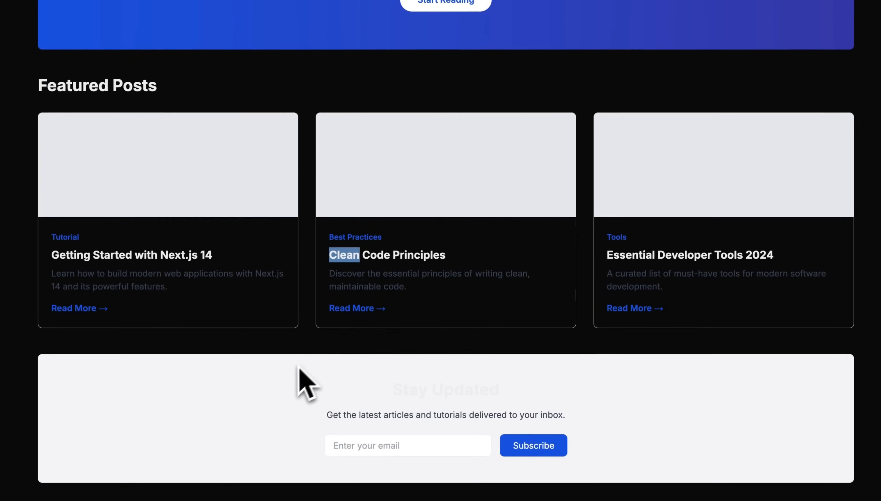
pyautogui.scroll(-3)
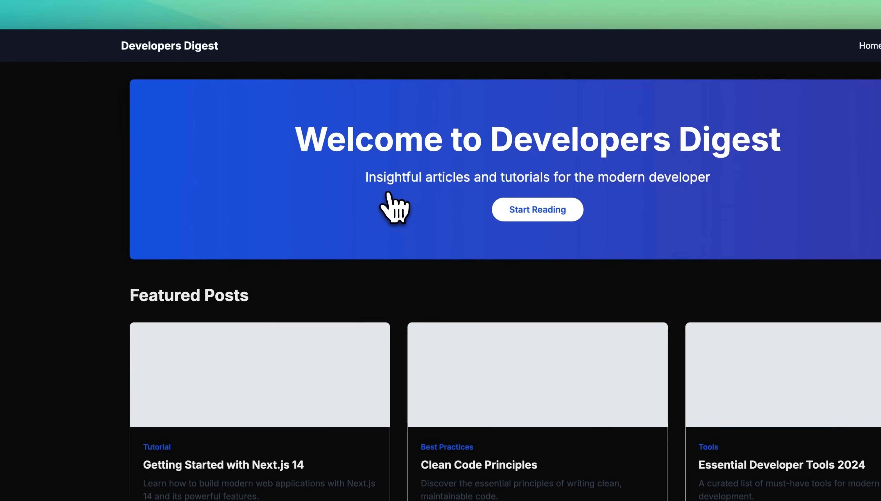
pyautogui.scroll(-3)
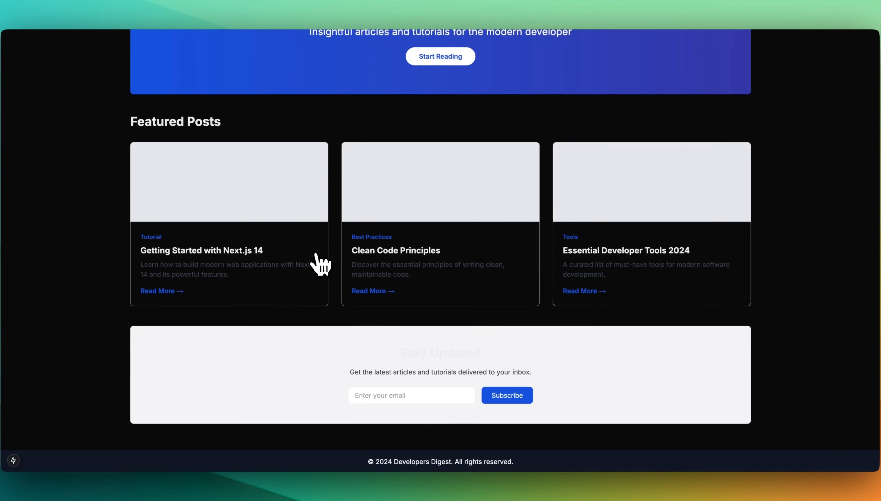
pyautogui.scroll(3)
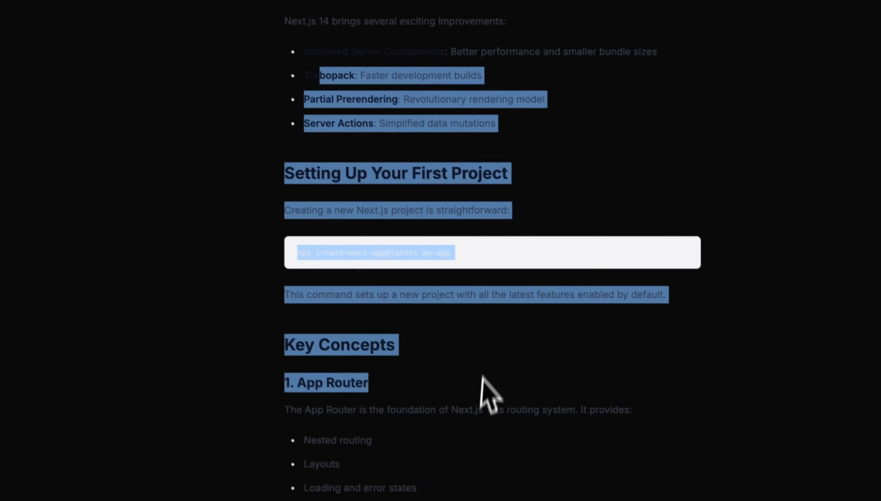
pyautogui.scroll(-3)
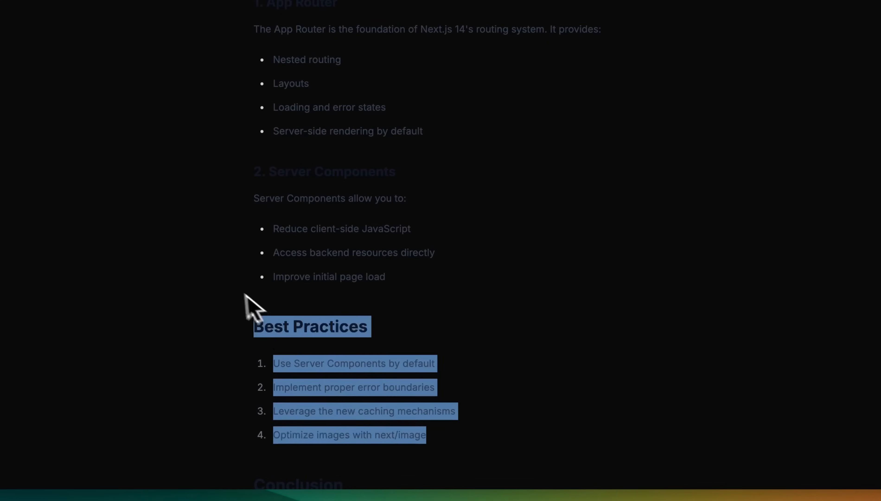
pyautogui.scroll(-3)
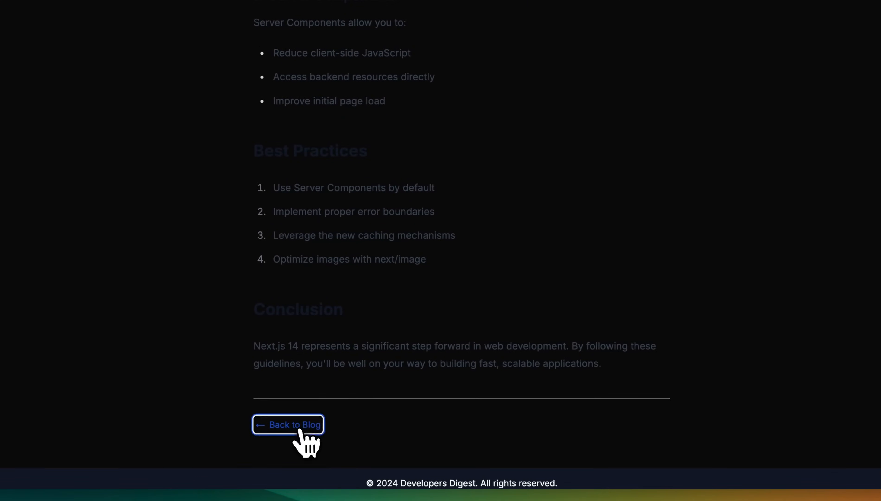
pyautogui.click(288, 425)
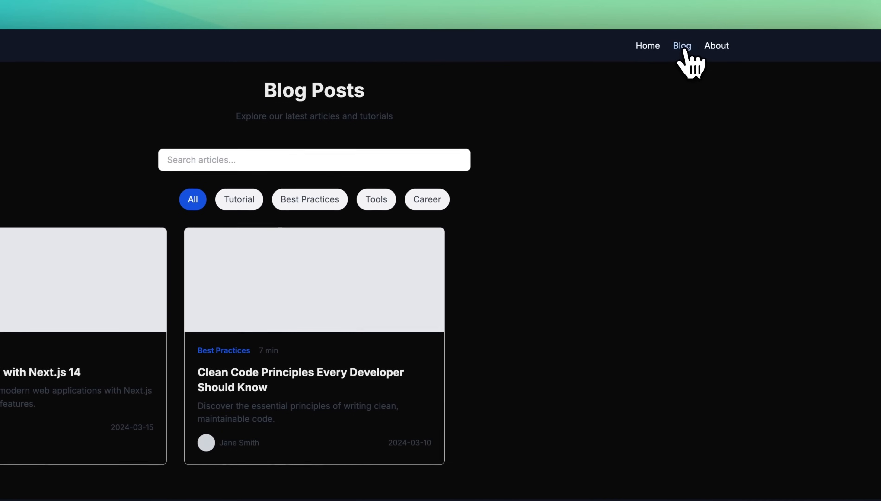
pyautogui.moveTo(675, 81)
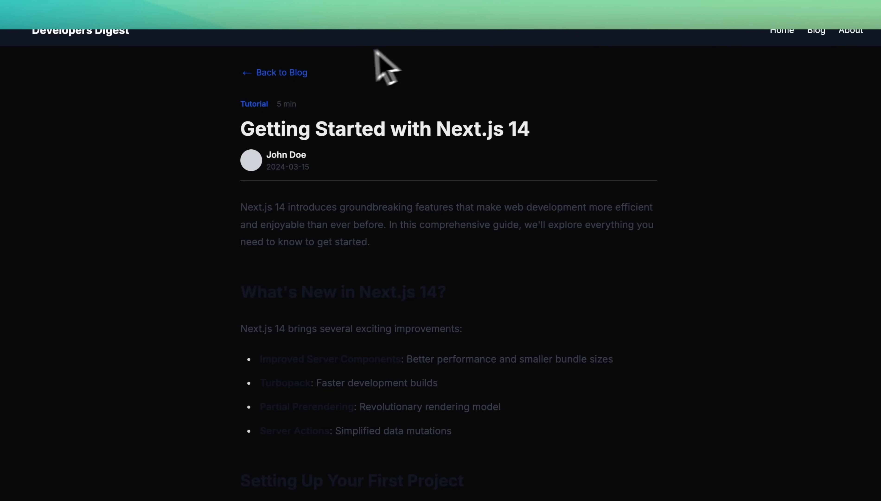
# On the blog listing, filter by Tutorial, then Career, then All categories.
pyautogui.click(282, 73)
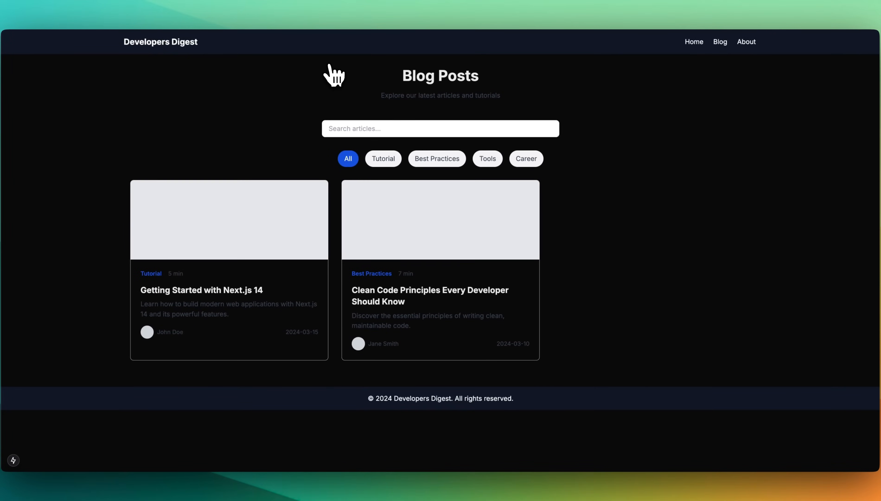
pyautogui.moveTo(336, 72)
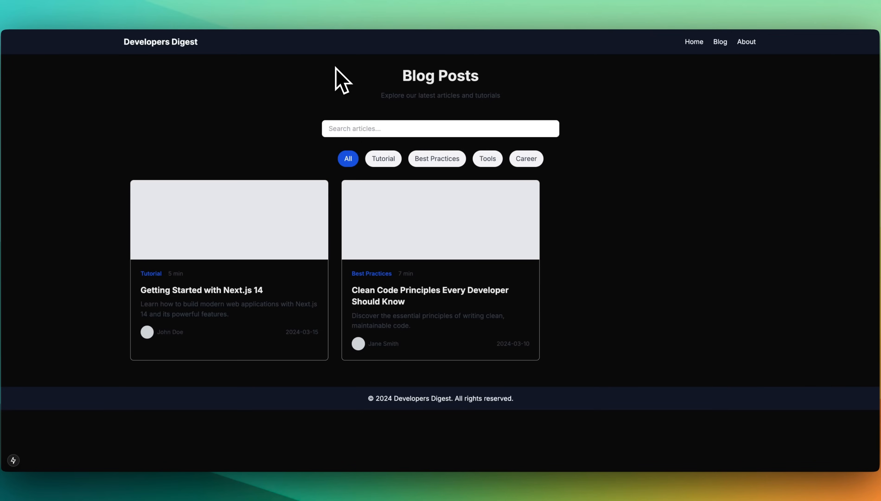
pyautogui.click(383, 158)
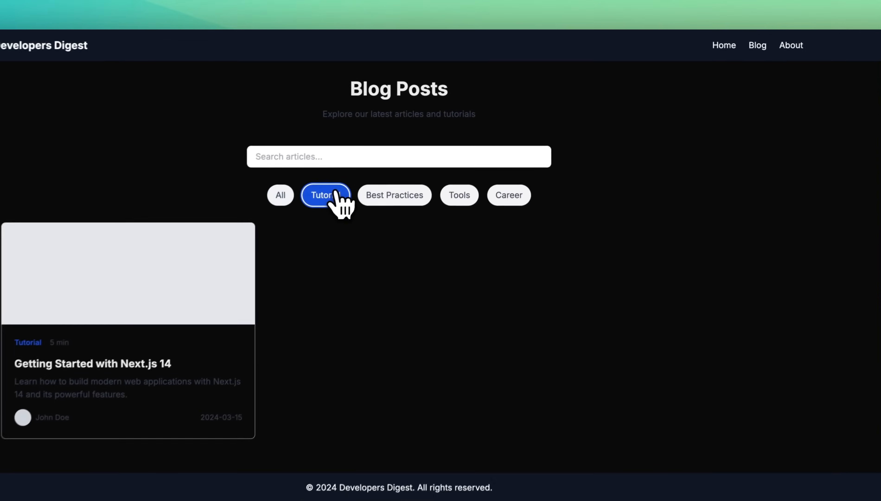
pyautogui.click(508, 195)
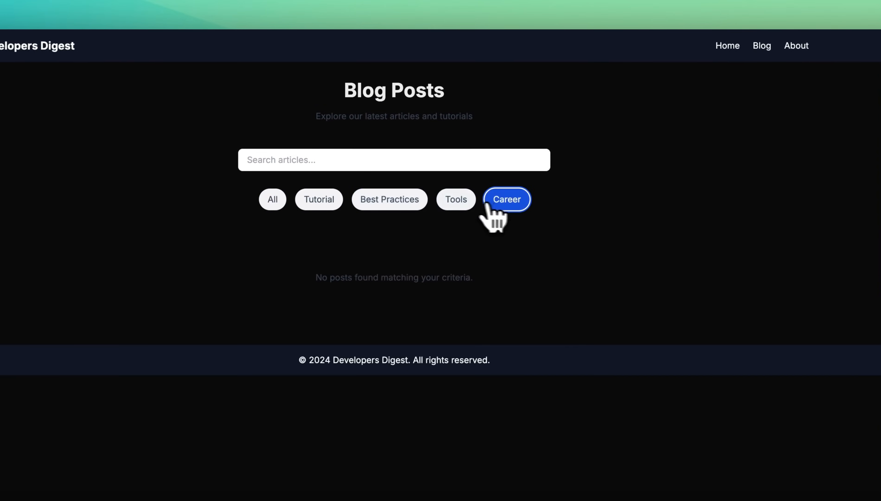
pyautogui.click(267, 199)
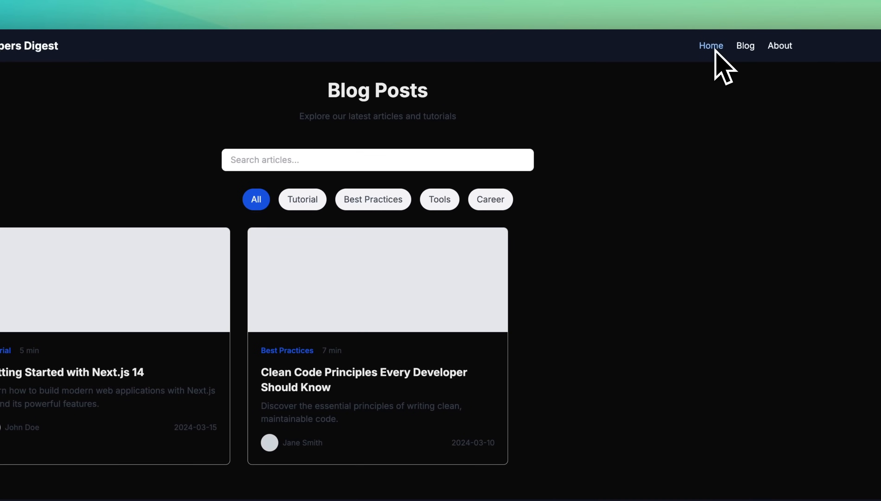
# Return to the Developers Digest home page and scroll through it.
pyautogui.click(710, 45)
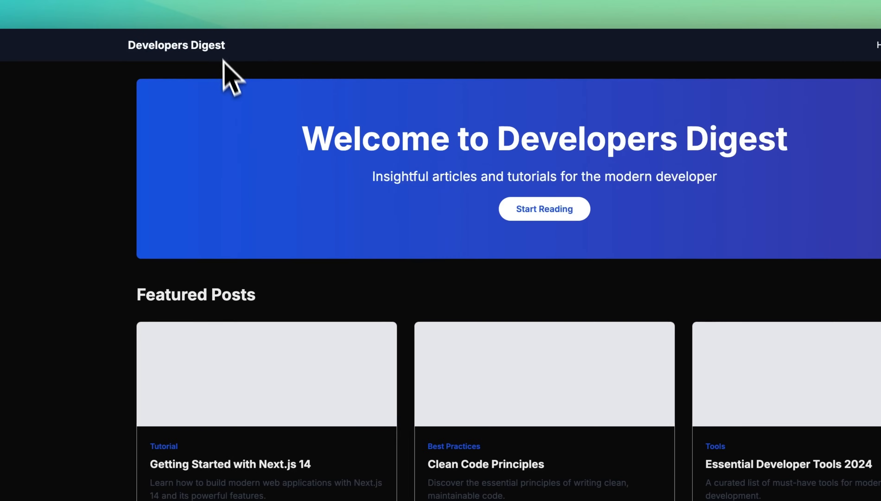
pyautogui.scroll(-3)
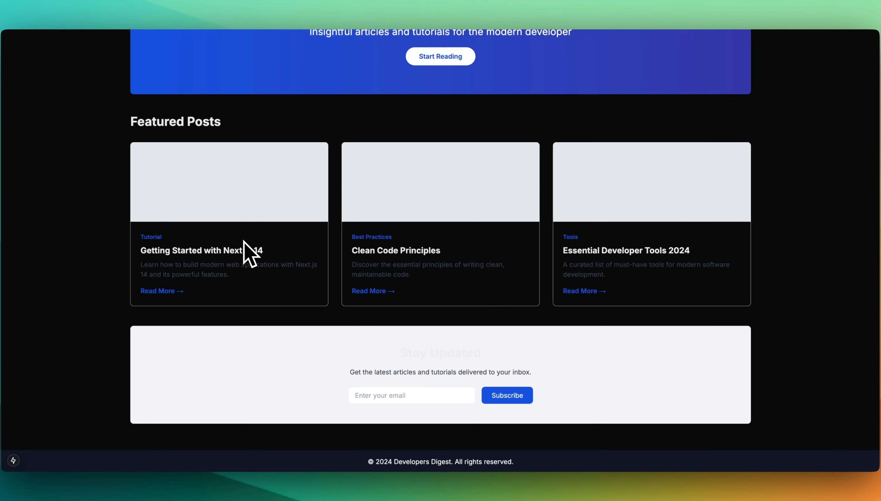
pyautogui.scroll(3)
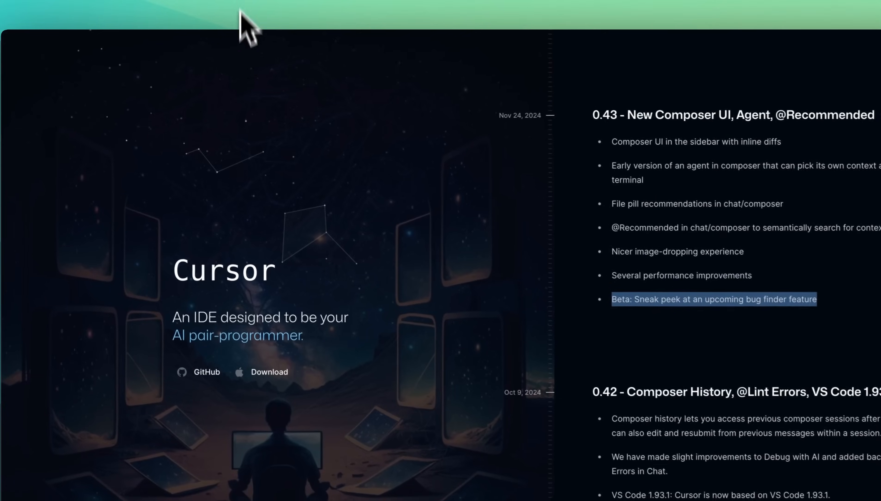
pyautogui.scroll(-3)
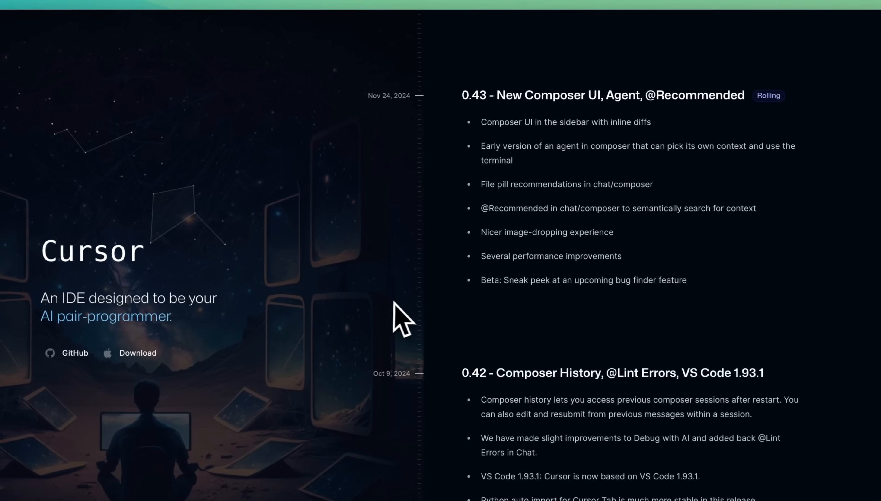
pyautogui.moveTo(403, 227)
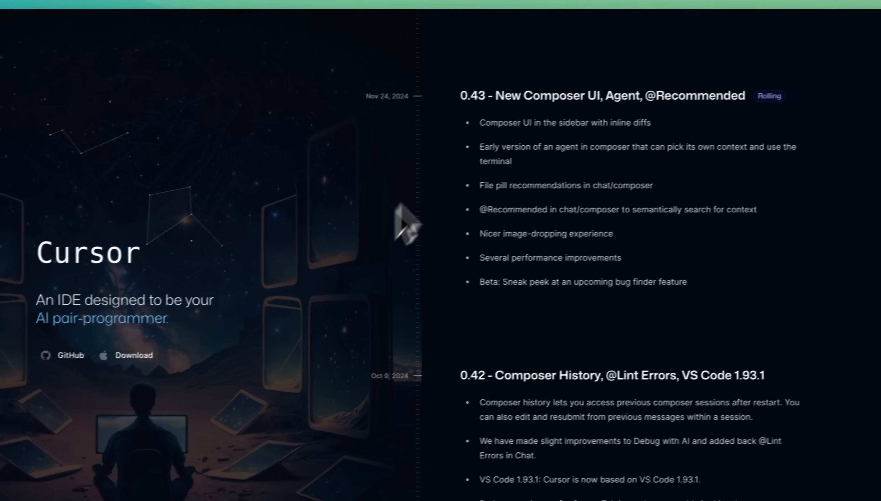